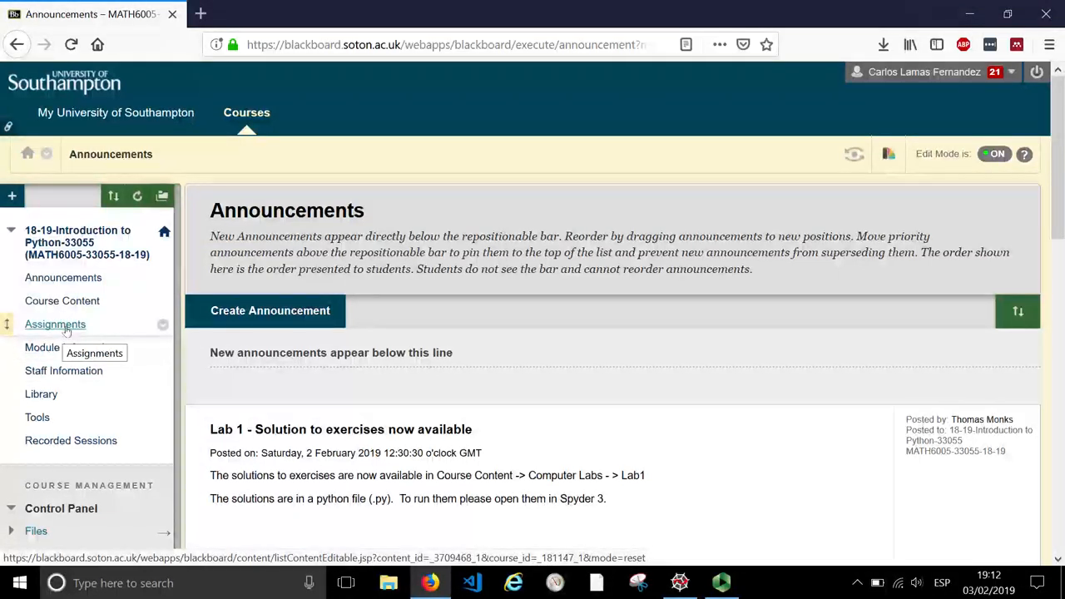
# Step: Open the Assignment1 folder from the course's Assignments area
pyautogui.click(55, 324)
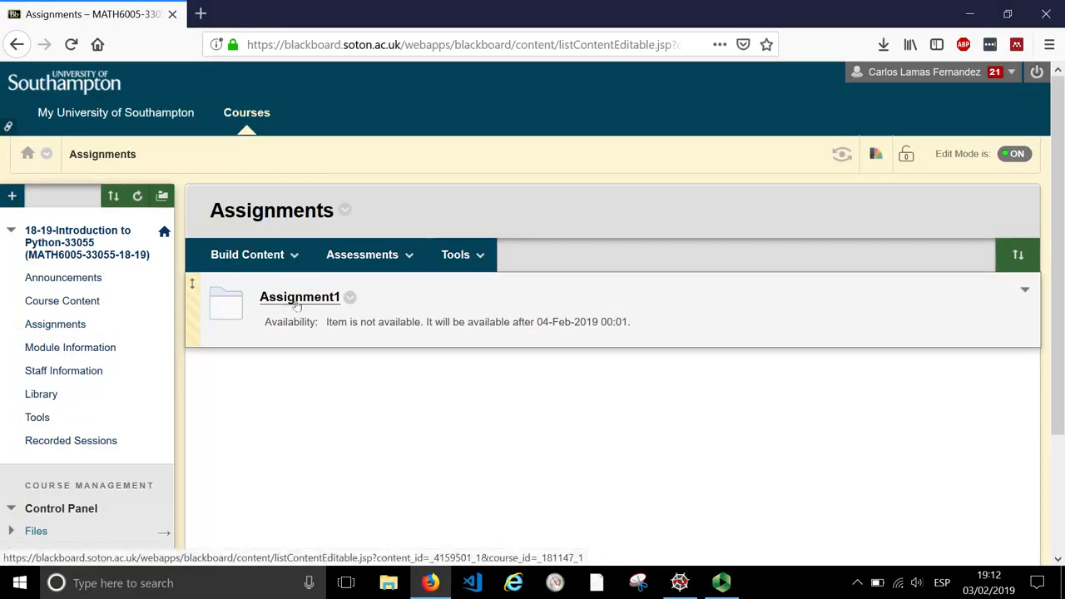
pyautogui.click(299, 296)
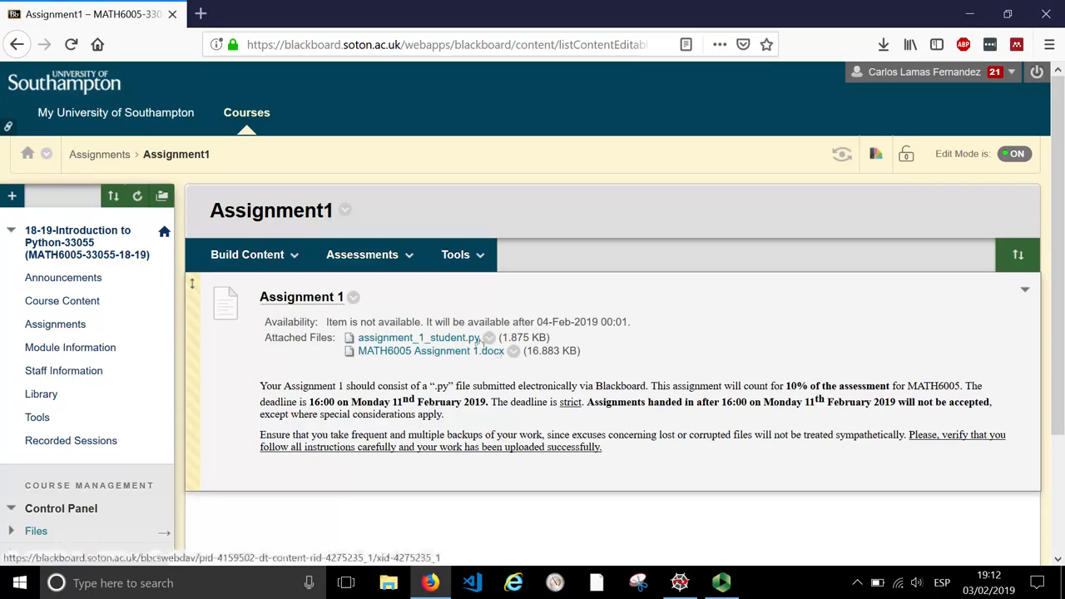
# Step: Download assignment_1_student.py, choosing to save the file
pyautogui.click(417, 337)
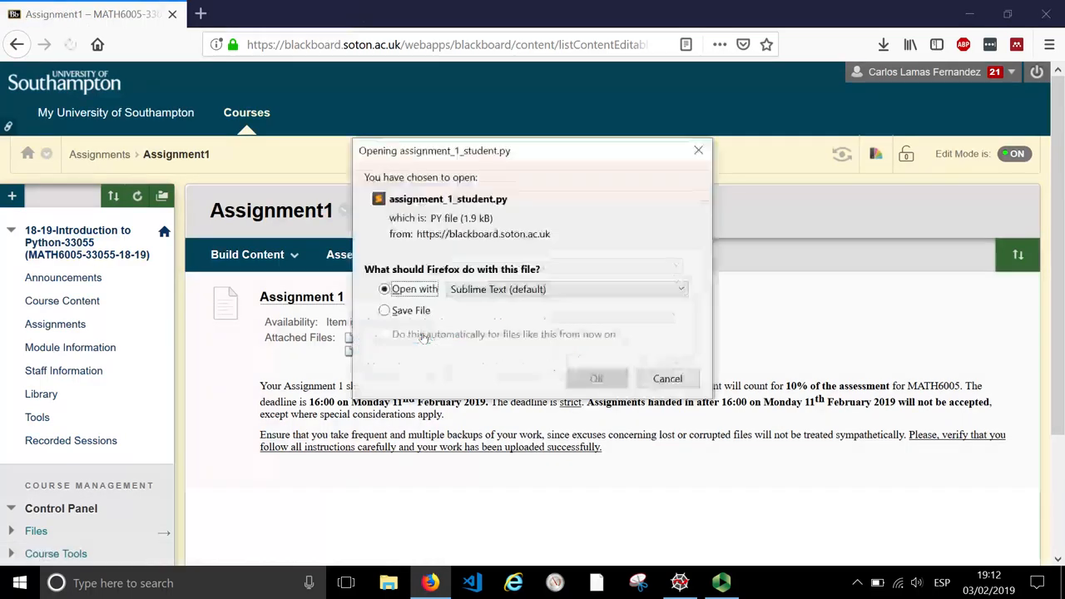
pyautogui.click(385, 309)
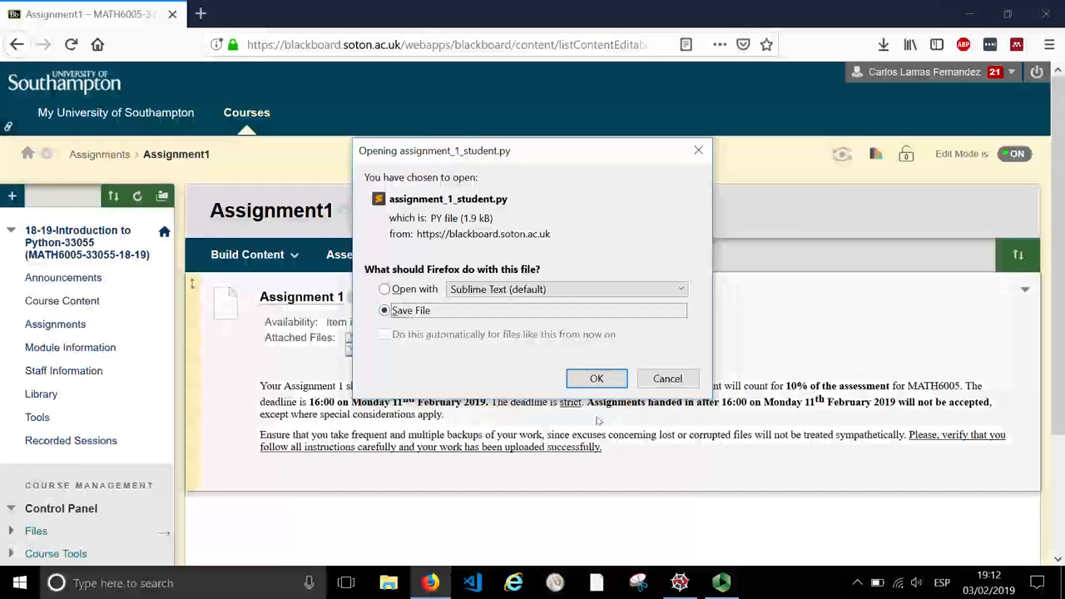
pyautogui.click(597, 378)
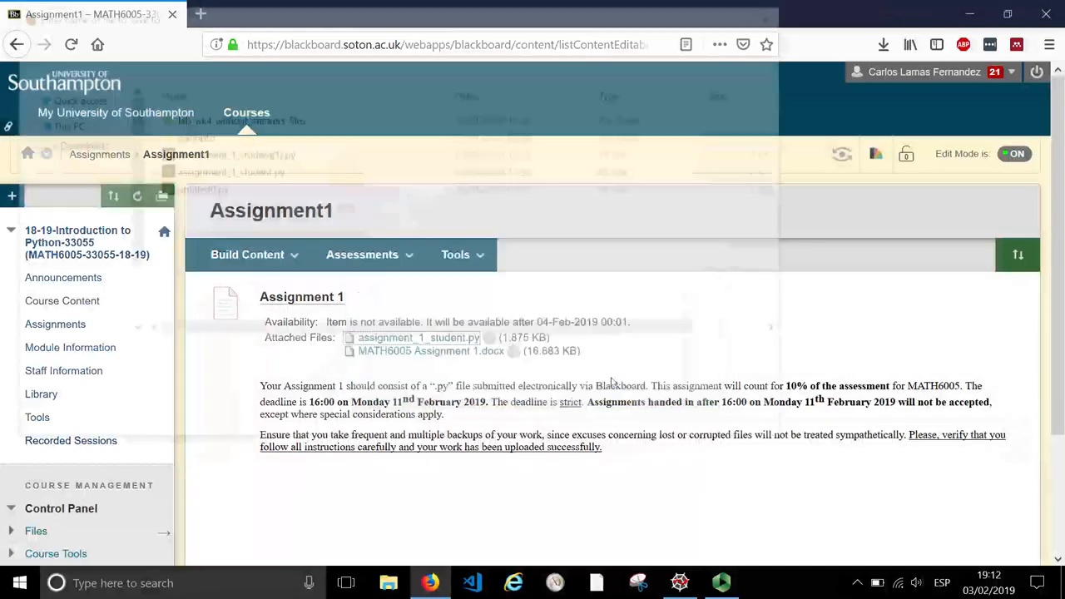
pyautogui.click(418, 337)
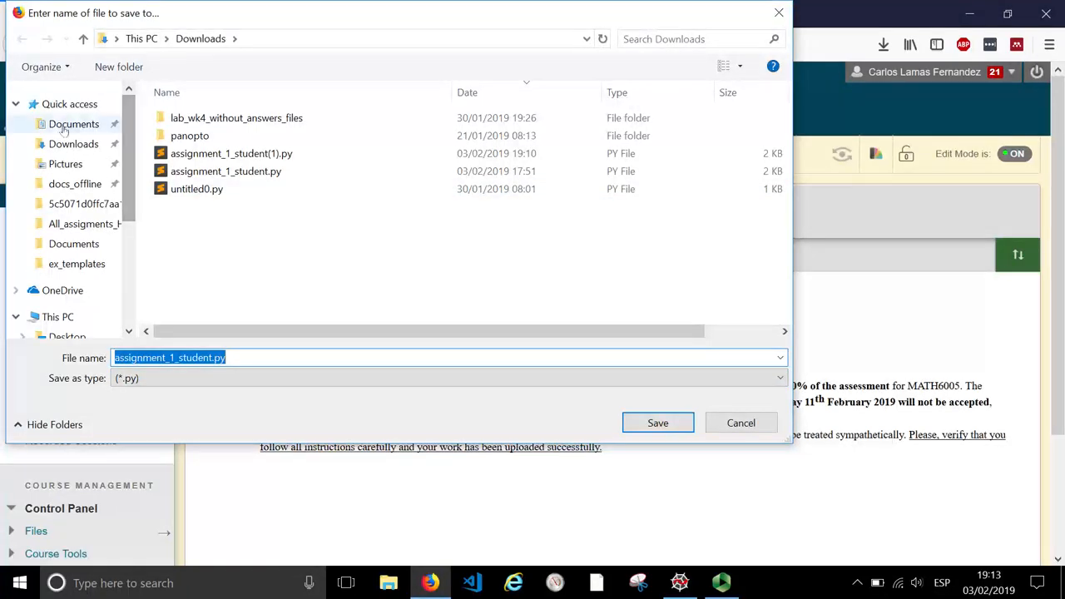
# Step: Save the Python file into Documents > MATH6005 > A1
pyautogui.click(73, 123)
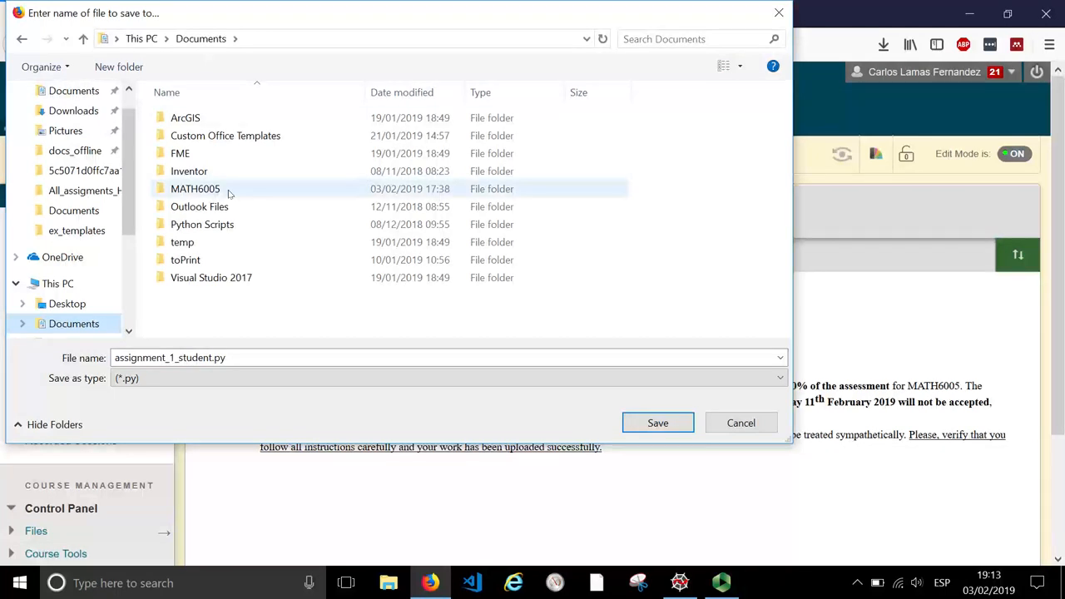
pyautogui.doubleClick(195, 189)
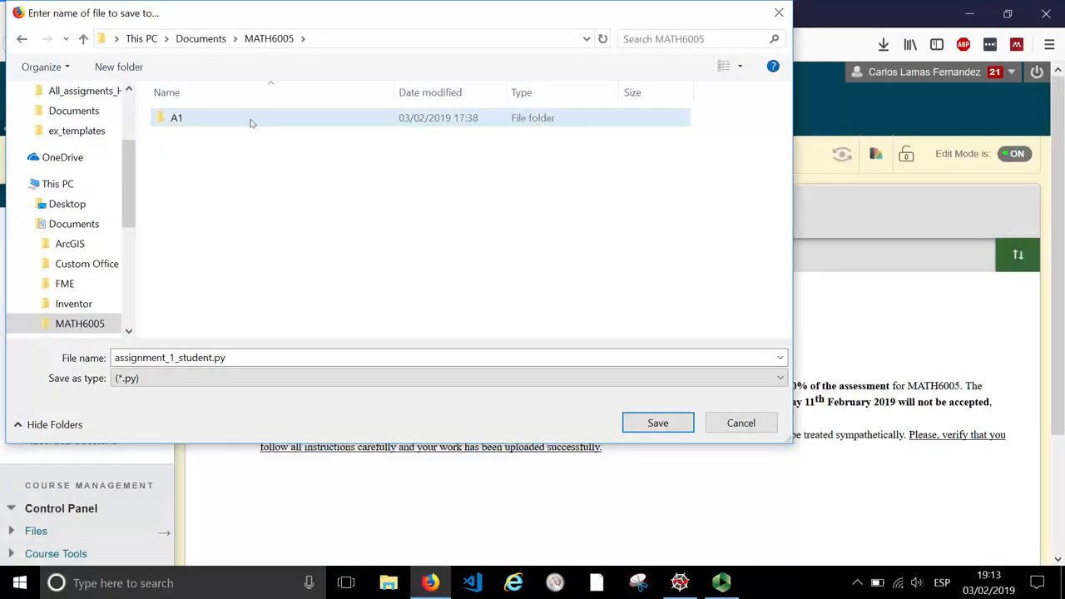
pyautogui.doubleClick(177, 117)
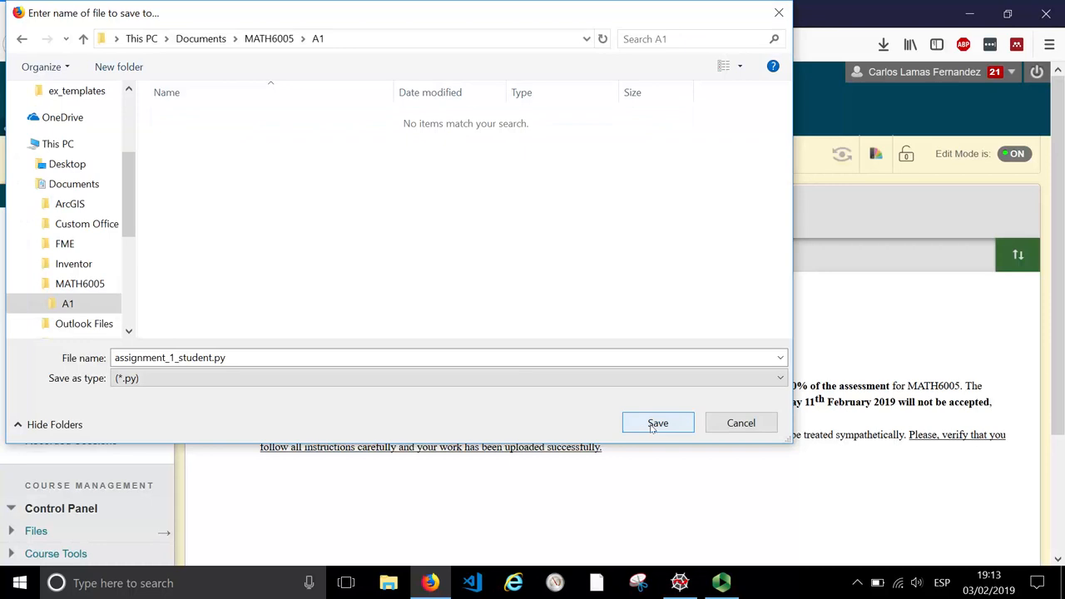
pyautogui.click(657, 423)
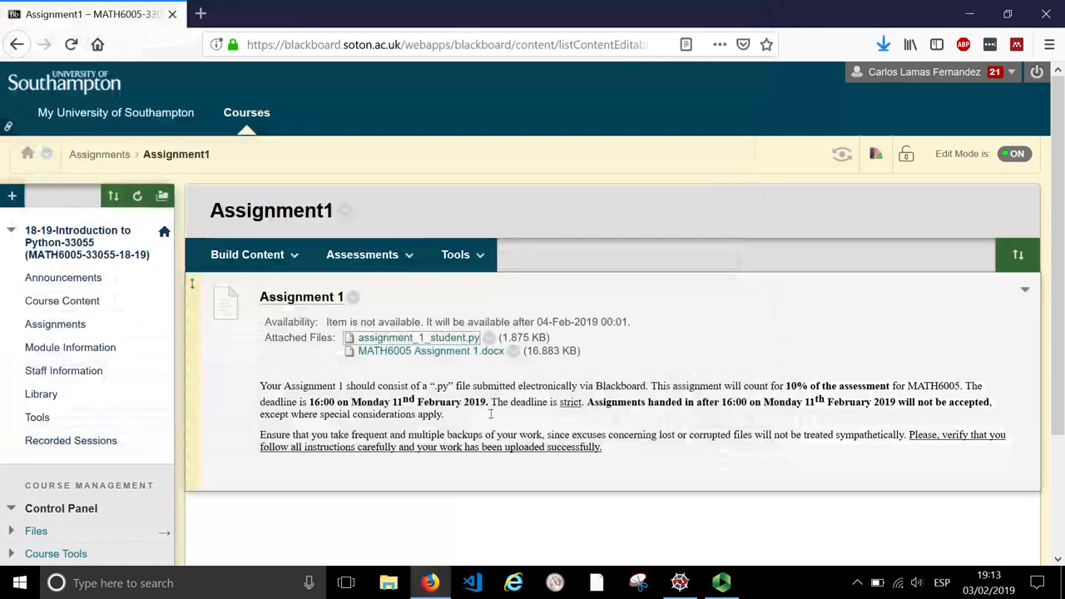
# Step: Download and save the MATH6005 Assignment 1.docx brief
pyautogui.click(430, 351)
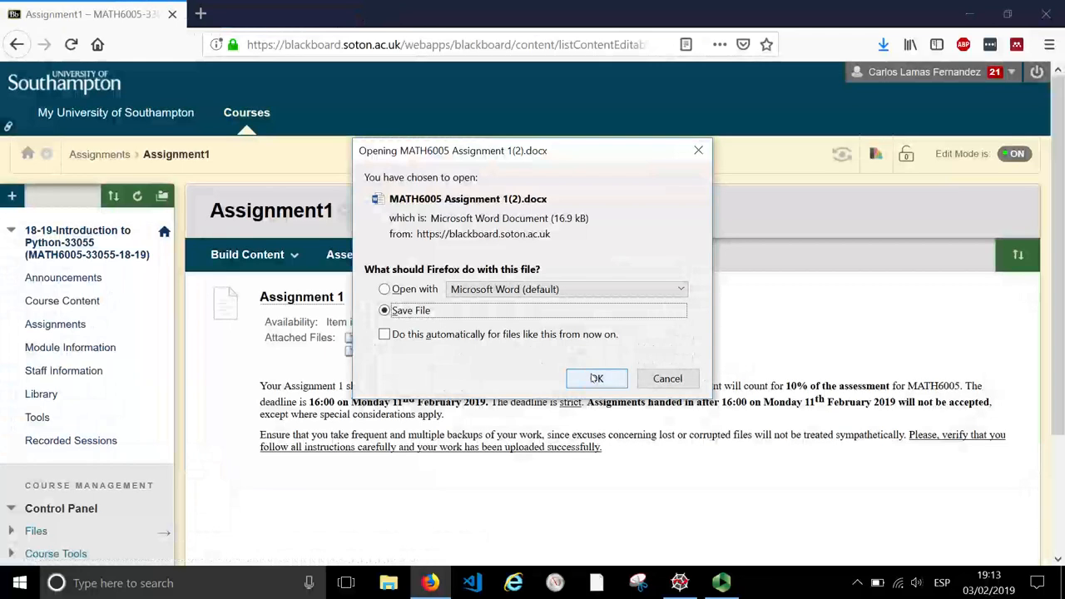
pyautogui.click(596, 378)
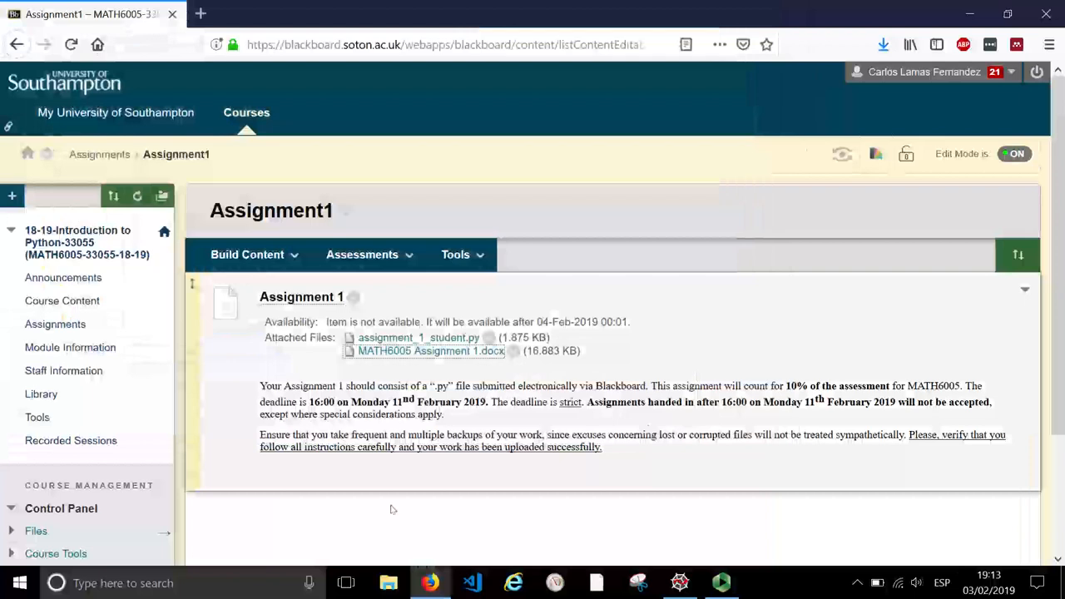
pyautogui.click(388, 583)
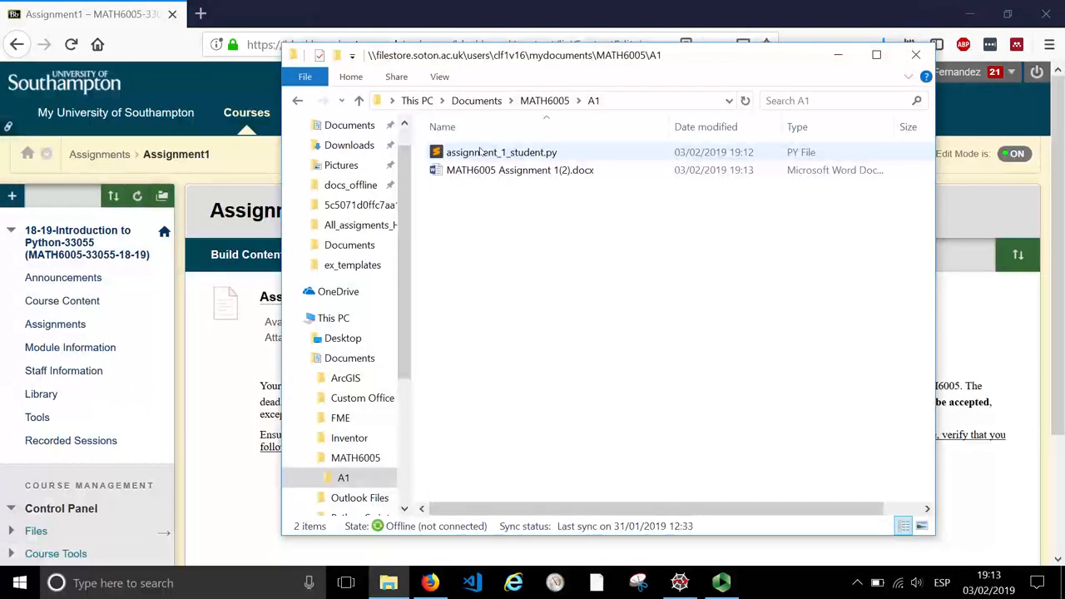
# Step: Open MATH6005 Assignment 1(2).docx from the A1 folder in Word
pyautogui.click(521, 170)
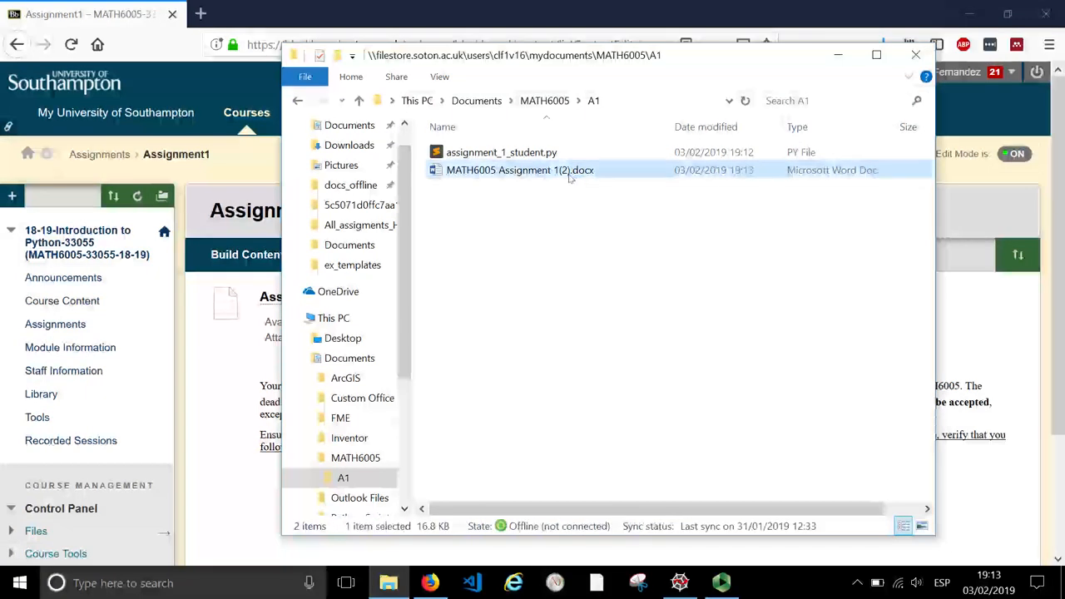
pyautogui.doubleClick(521, 170)
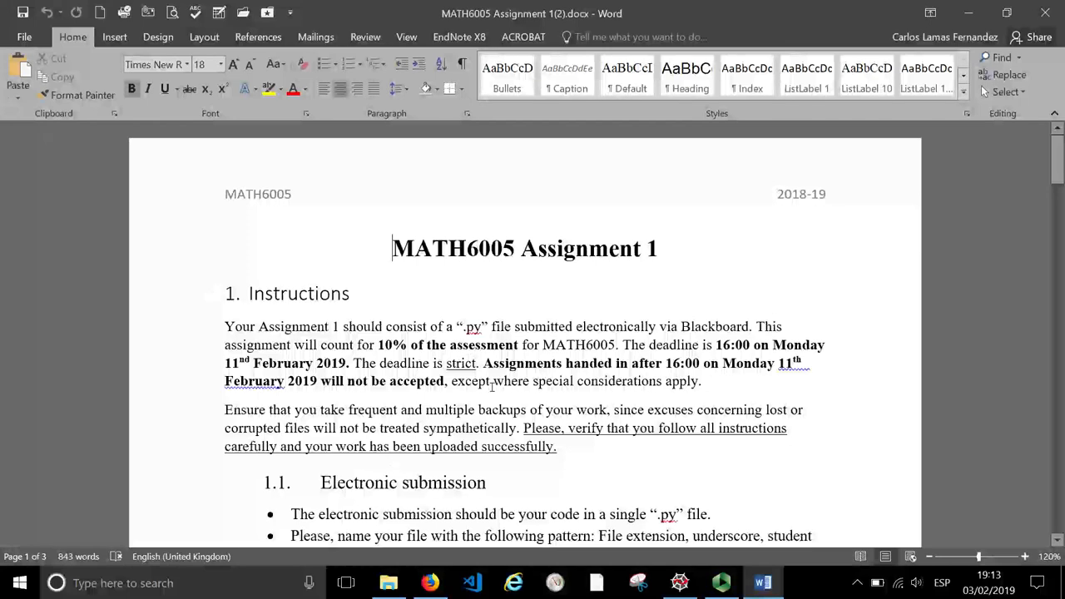
pyautogui.scroll(-3)
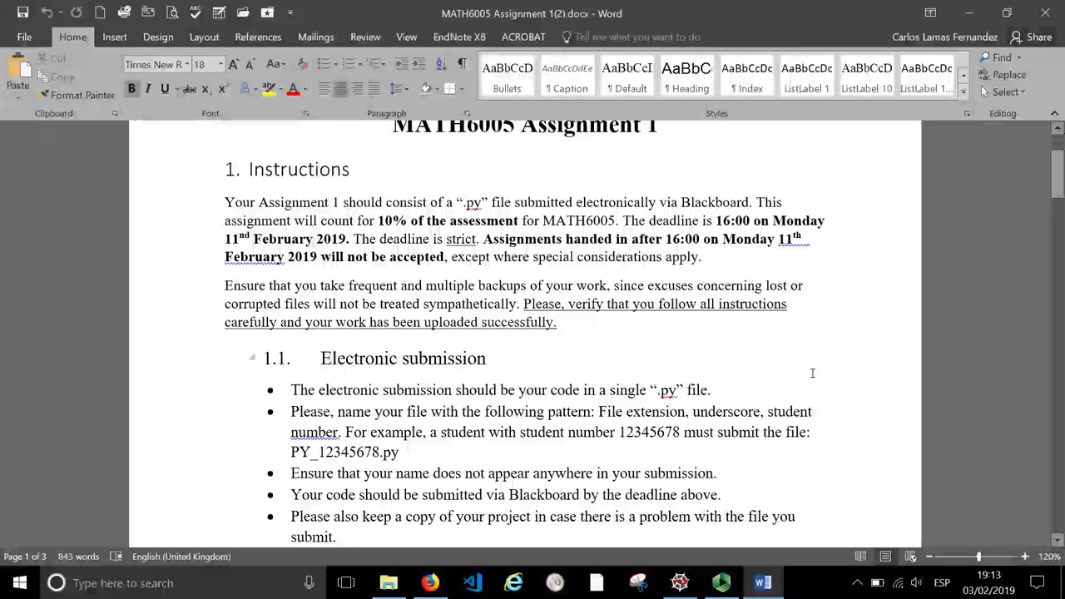
pyautogui.scroll(-3)
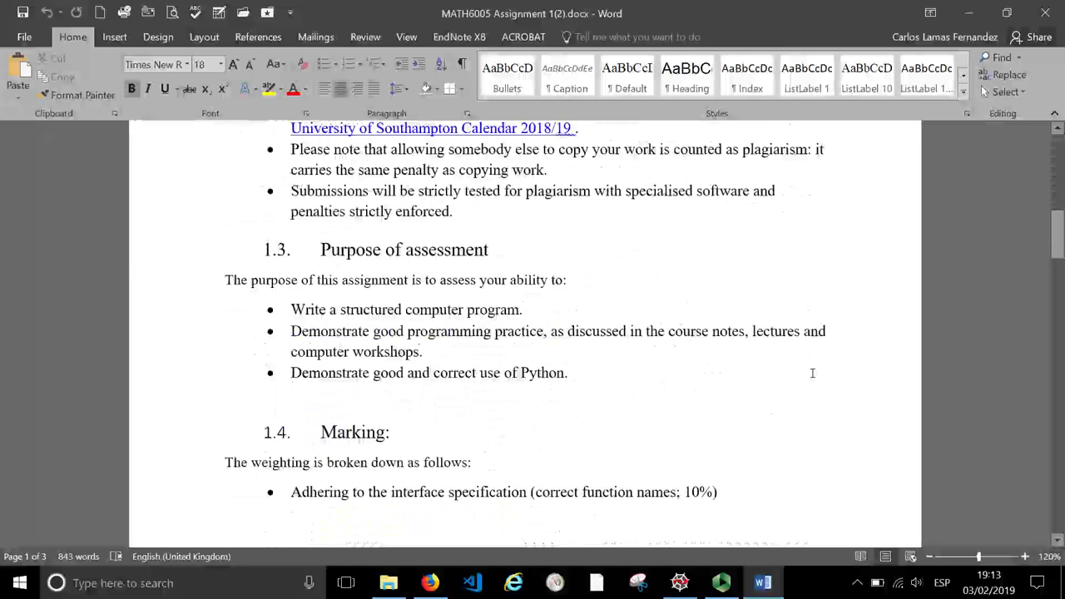
pyautogui.scroll(-3)
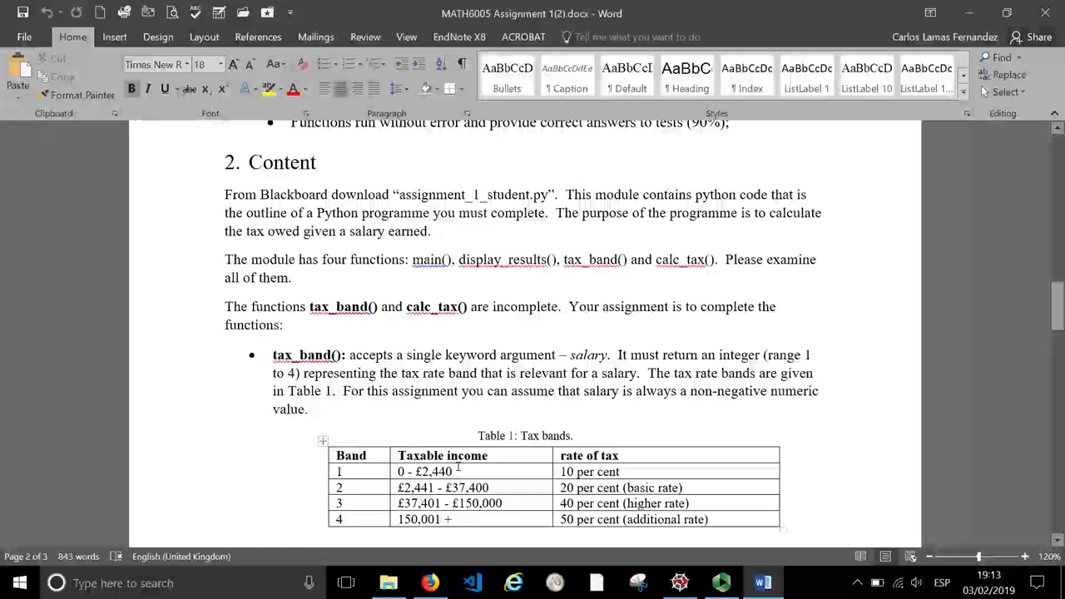
pyautogui.scroll(-3)
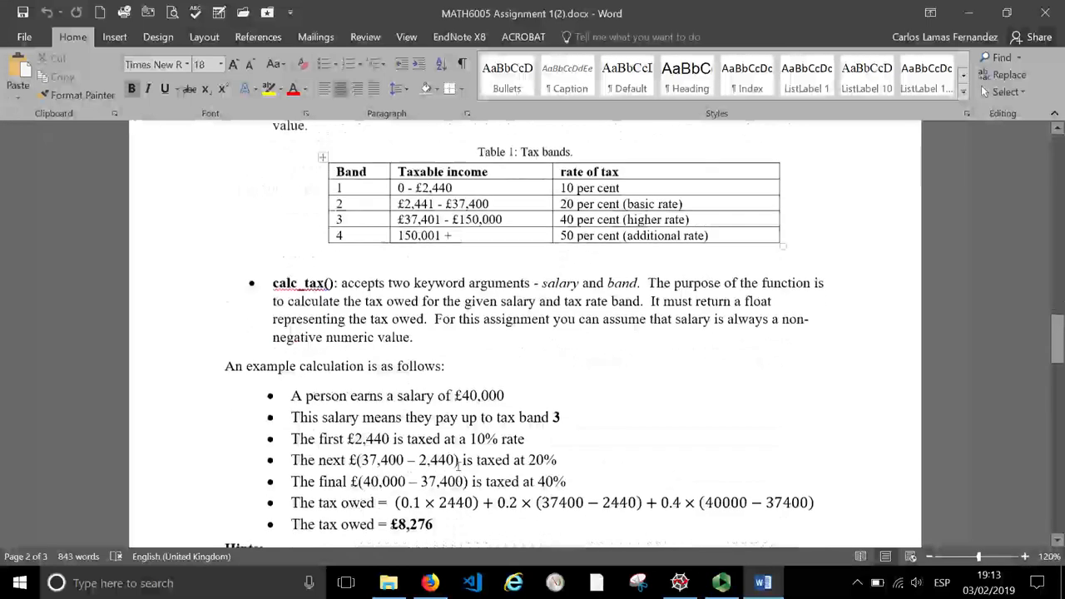
pyautogui.scroll(-3)
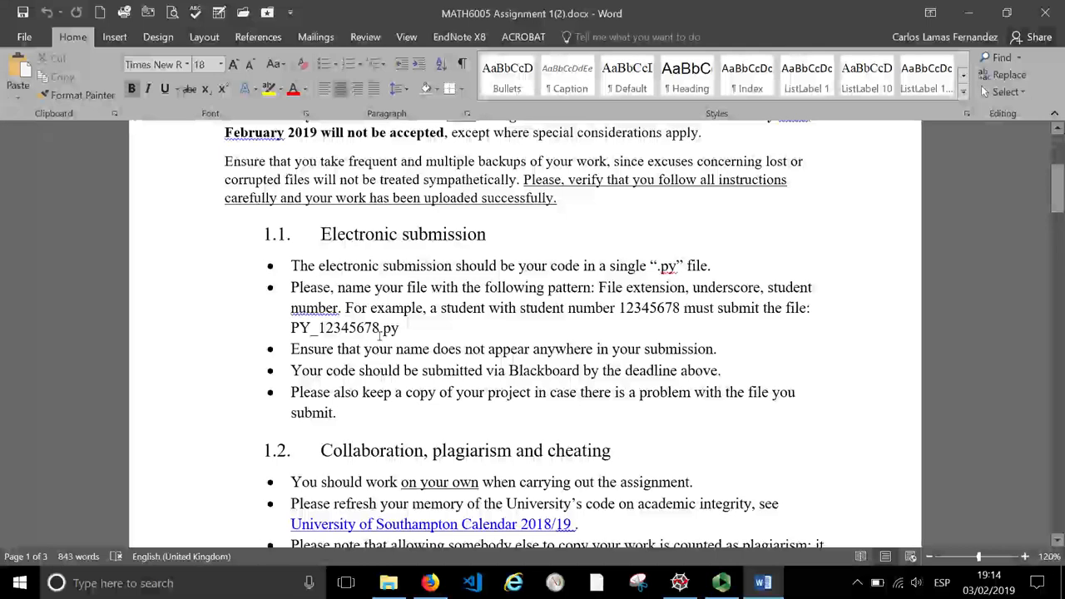
pyautogui.moveTo(414, 327)
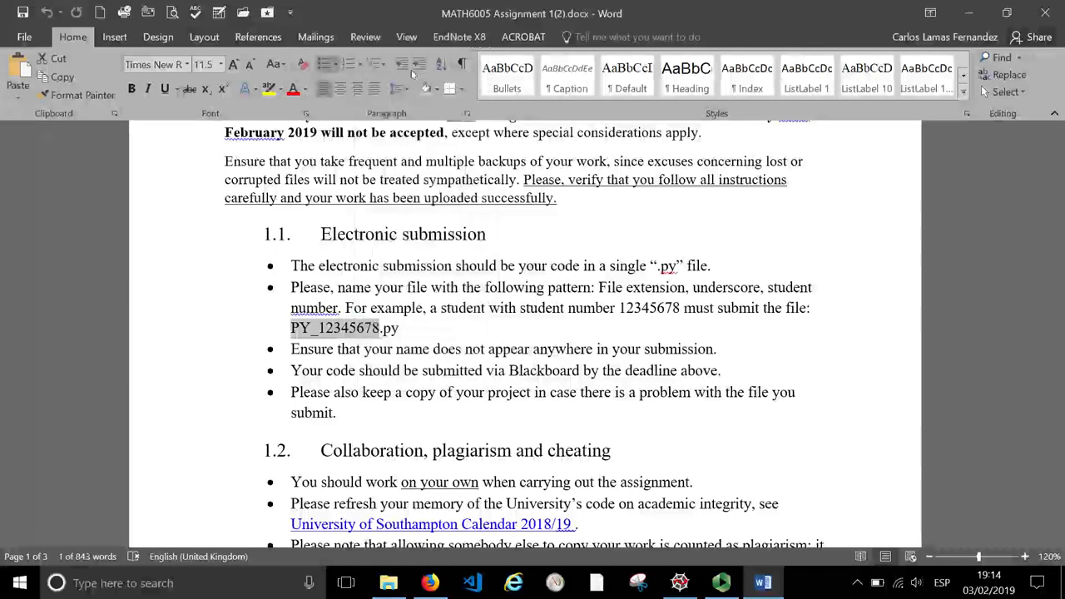
pyautogui.click(318, 327)
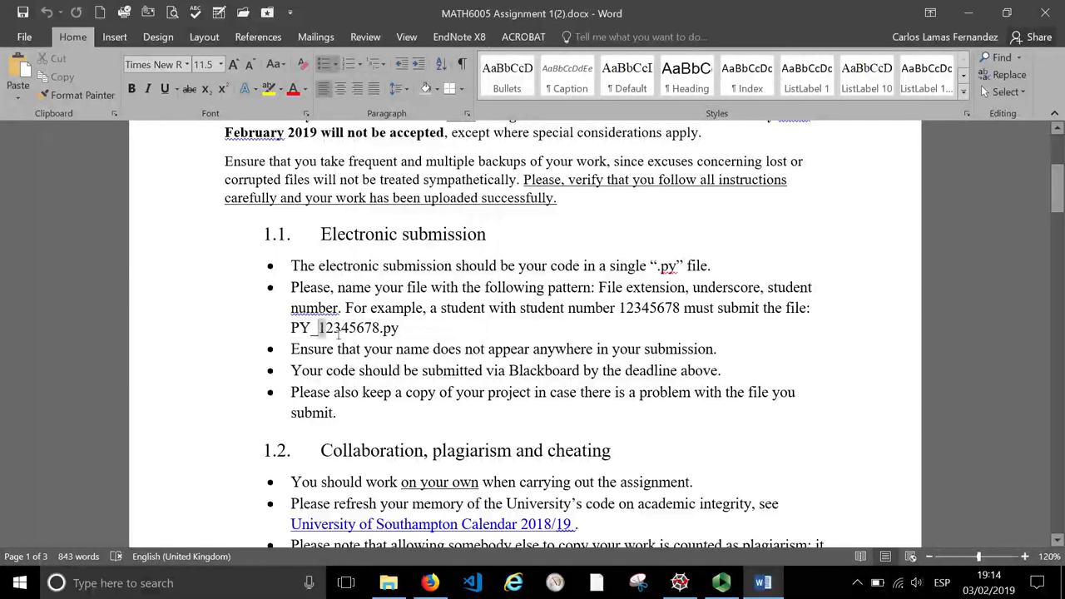
pyautogui.doubleClick(349, 327)
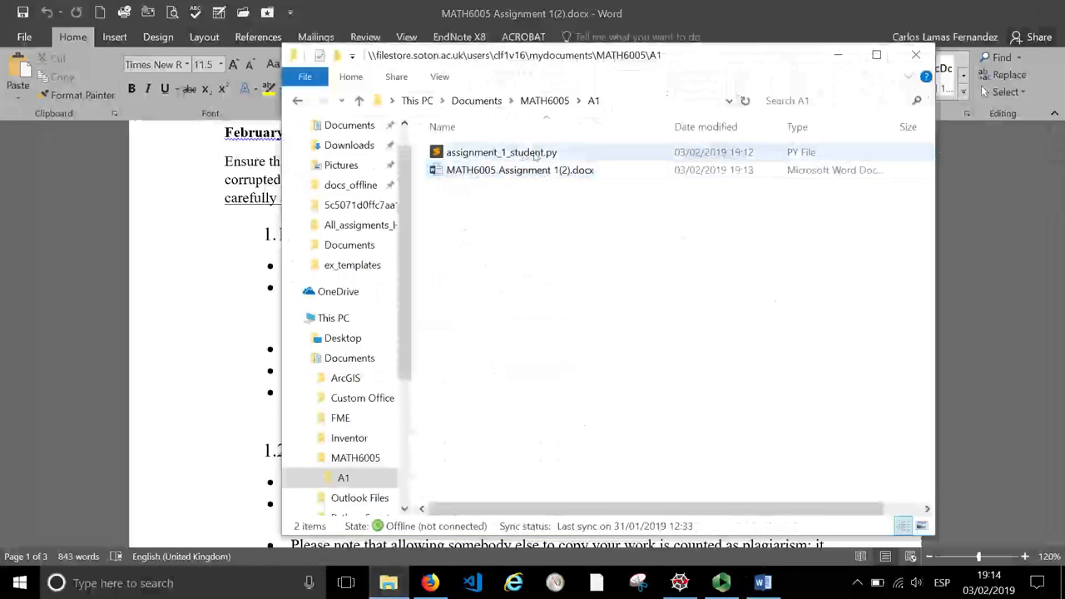
# Step: Rename assignment_1_student.py to PY_12345678.py via its context menu
pyautogui.rightClick(501, 152)
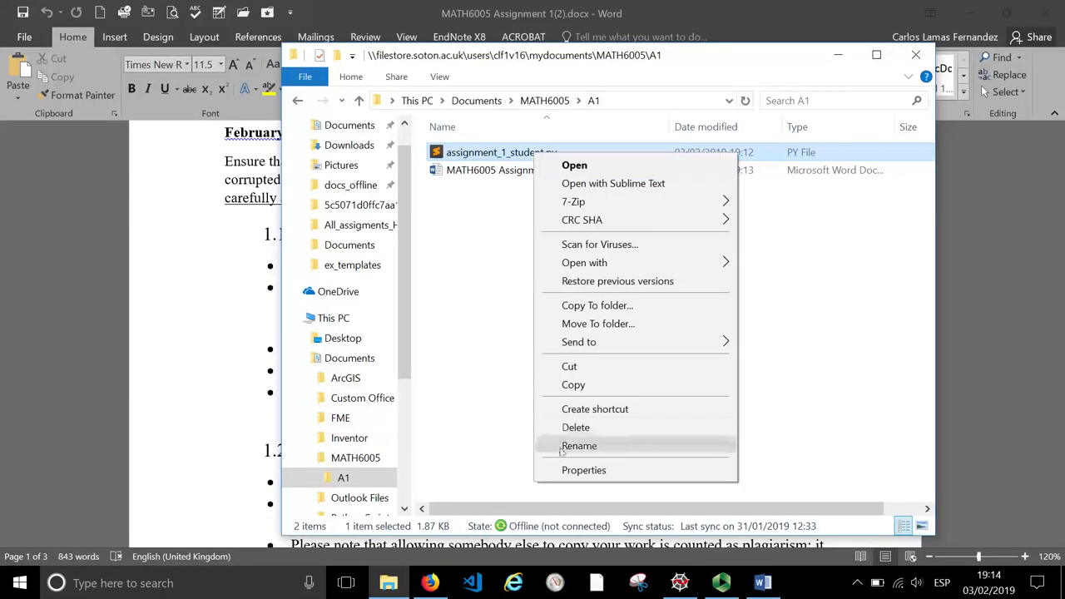
pyautogui.click(580, 446)
pyautogui.write('PY_12345678')
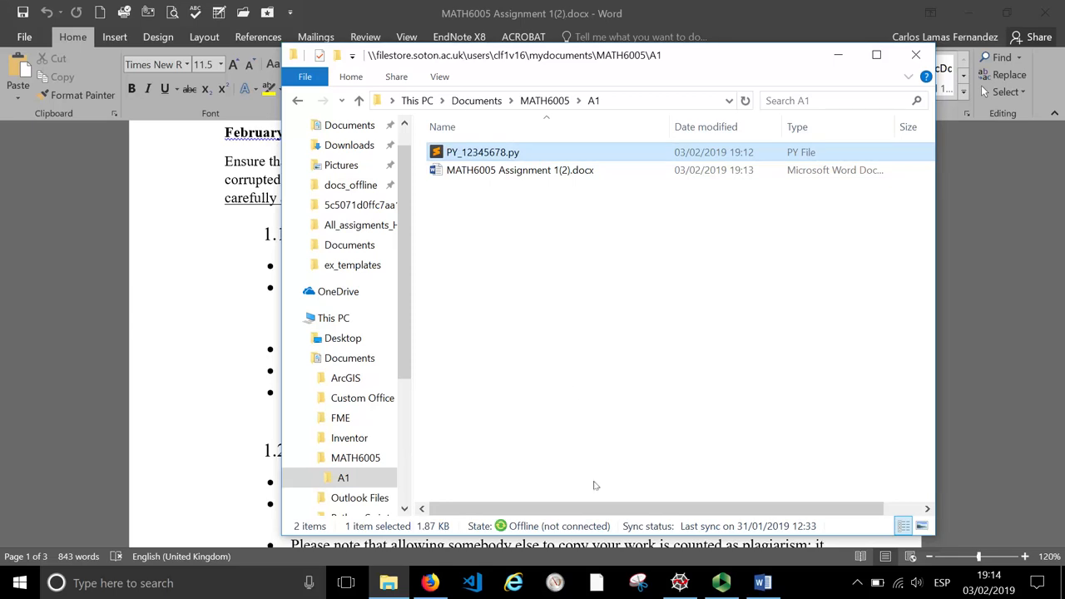
# Step: Open PY_12345678.py from Documents > MATH6005 > A1 in Spyder's editor
pyautogui.click(679, 582)
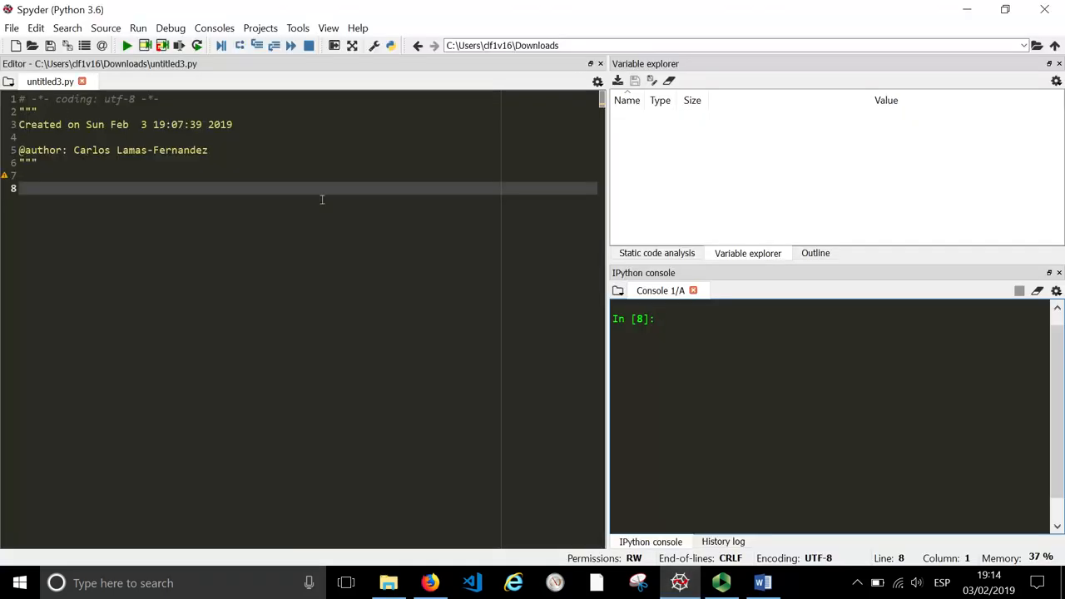
pyautogui.click(32, 45)
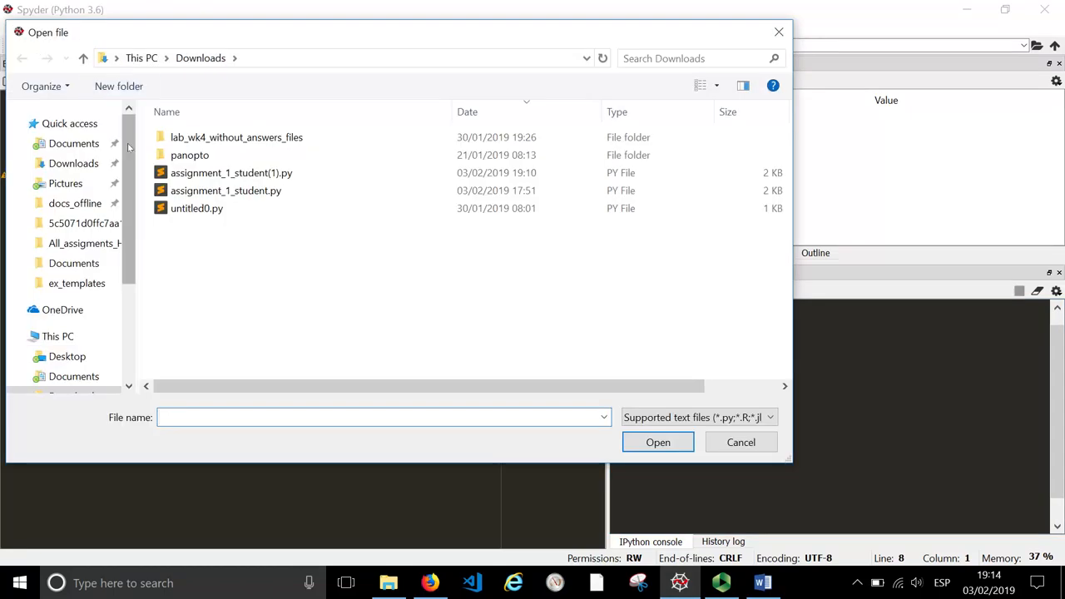
pyautogui.click(73, 143)
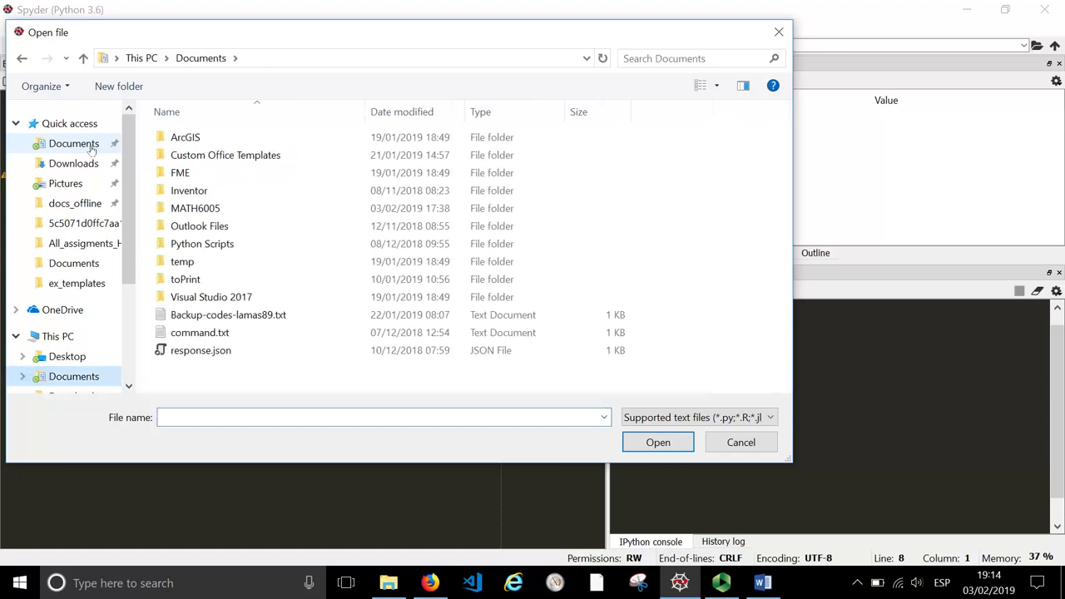
pyautogui.doubleClick(195, 208)
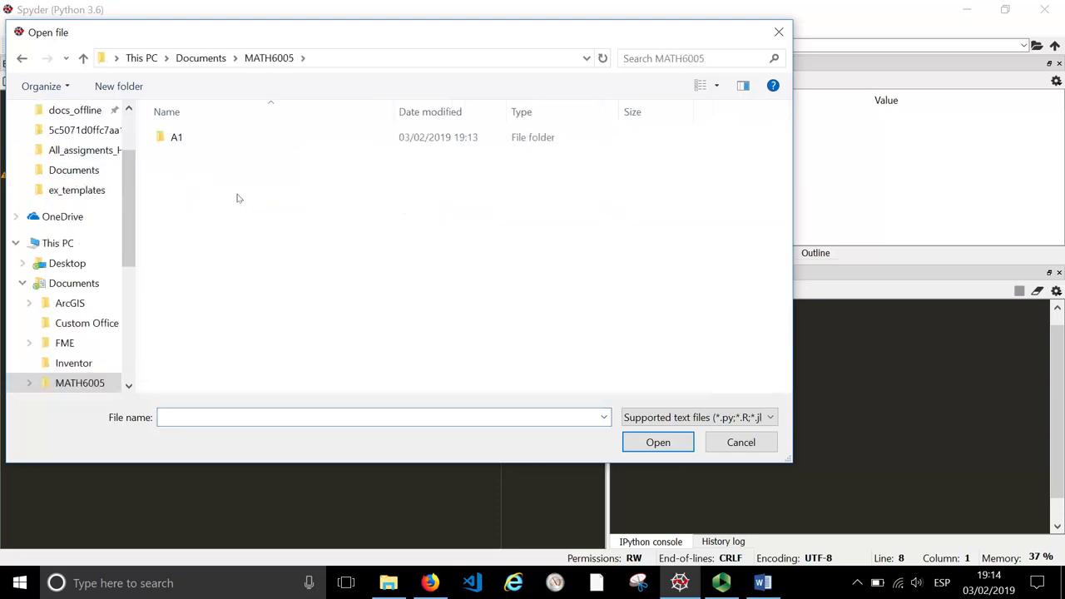
pyautogui.doubleClick(176, 136)
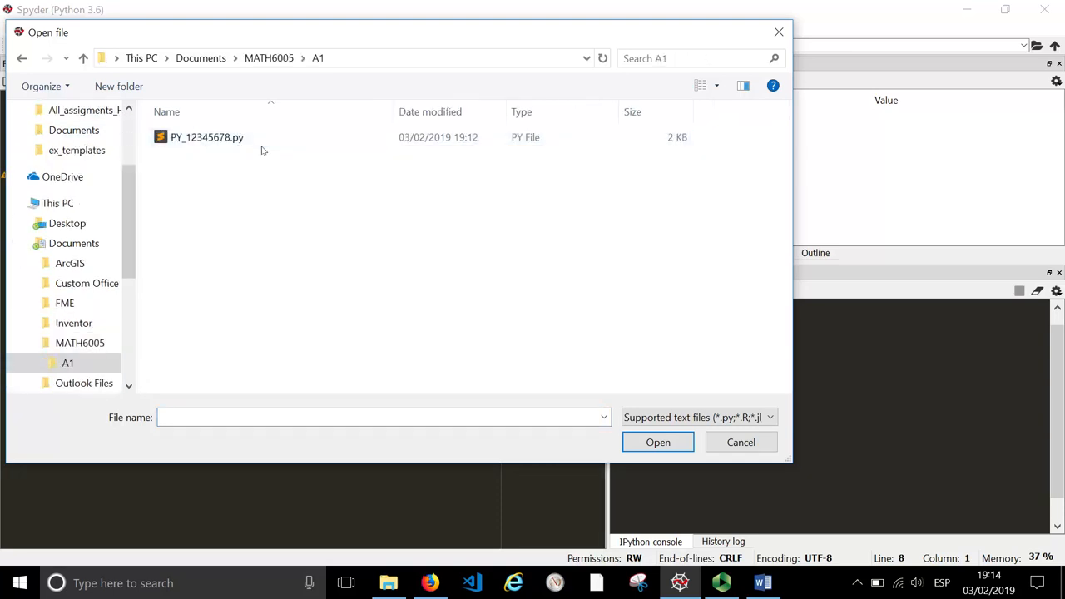
pyautogui.click(658, 442)
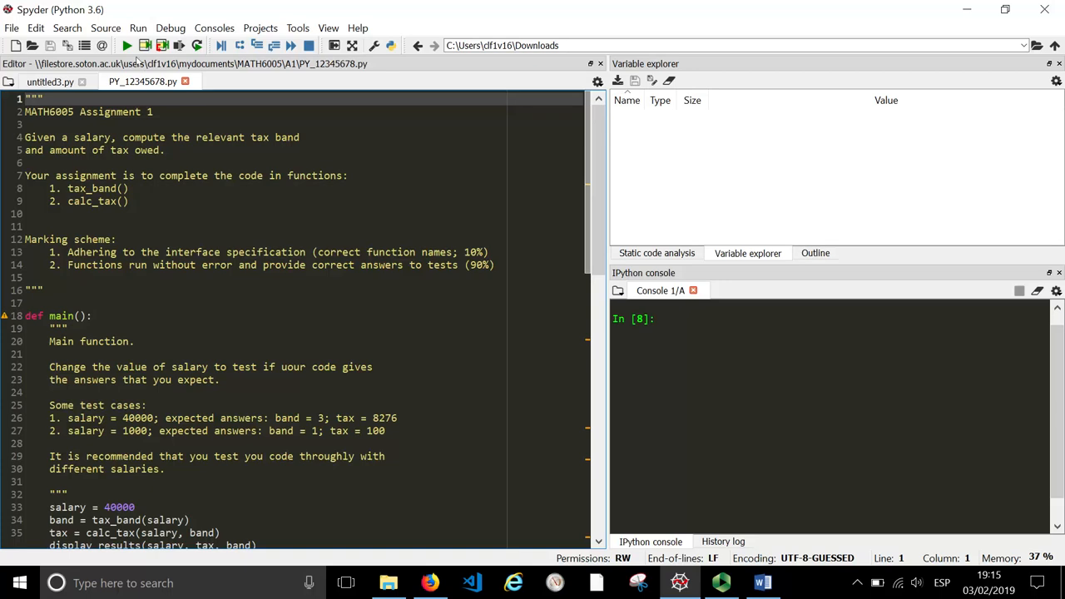
# Step: Run PY_12345678.py, printing £0.0 tax at band 0 for £40000
pyautogui.click(126, 46)
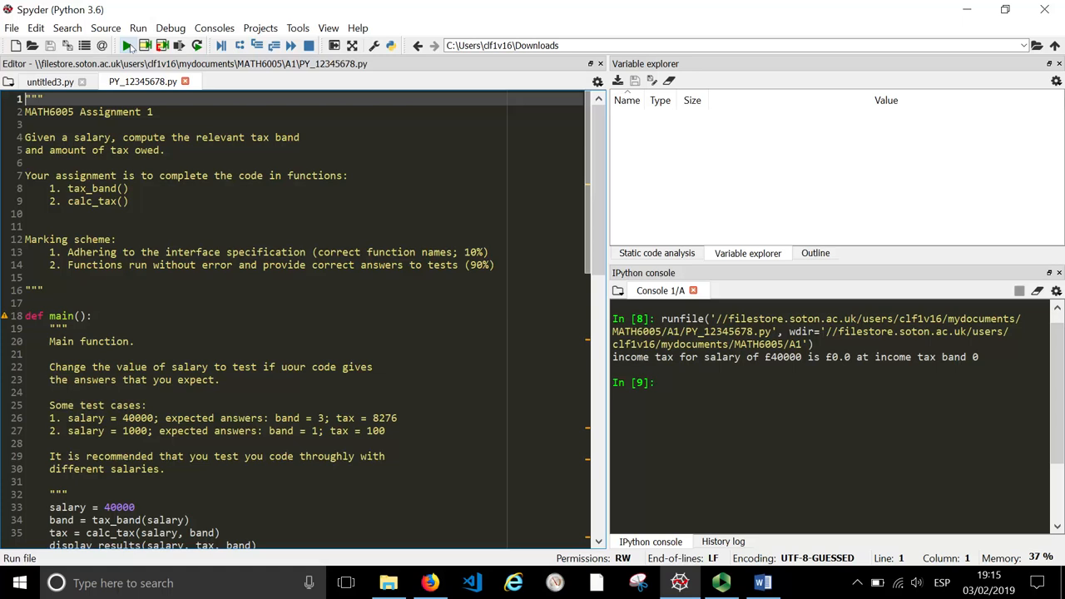
pyautogui.moveTo(627, 370)
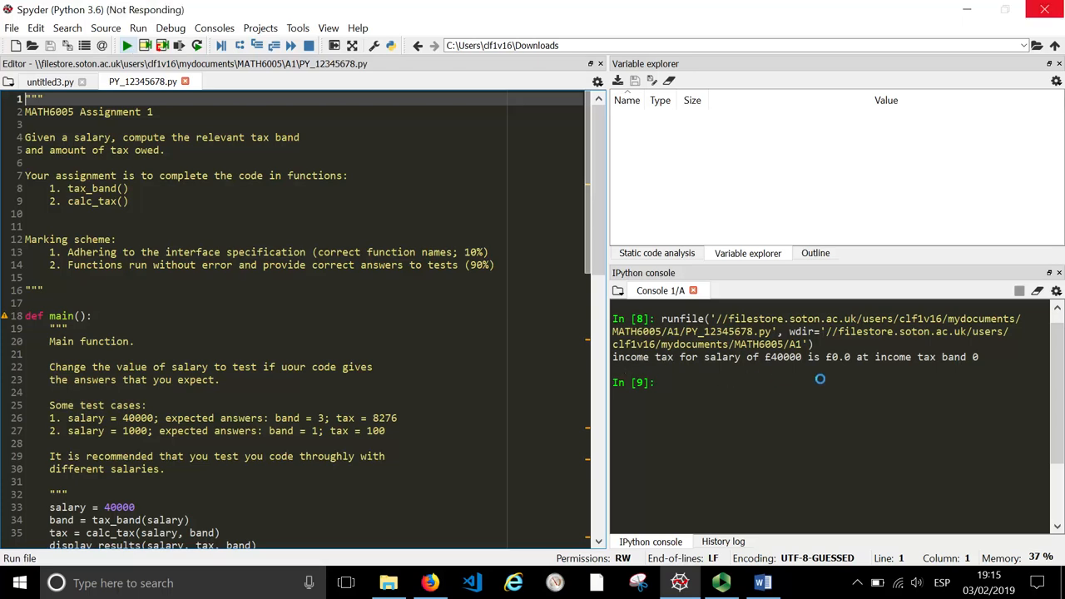
pyautogui.moveTo(863, 386)
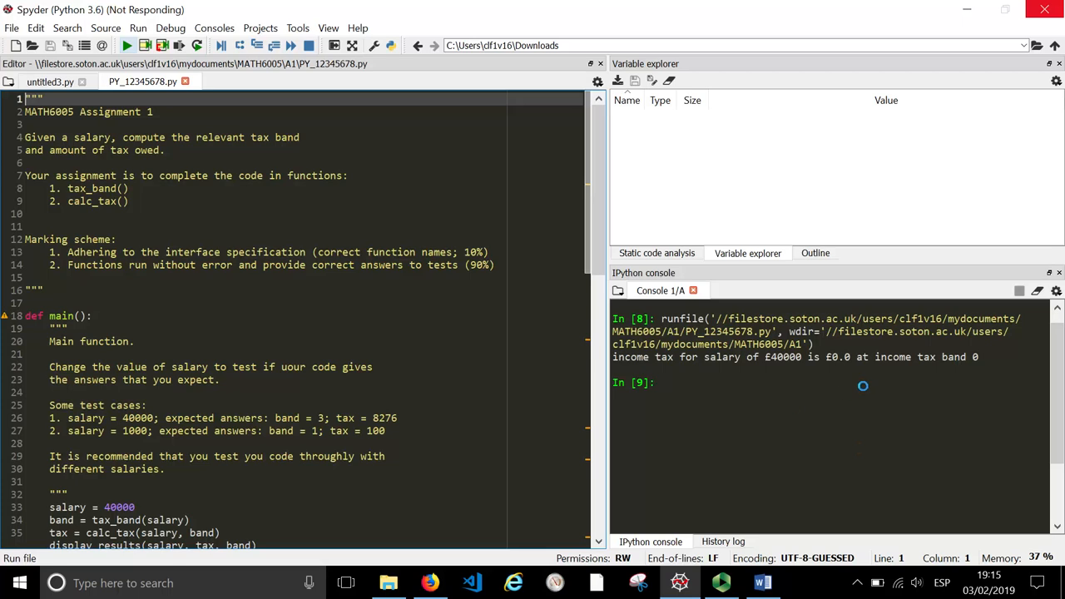
pyautogui.moveTo(858, 383)
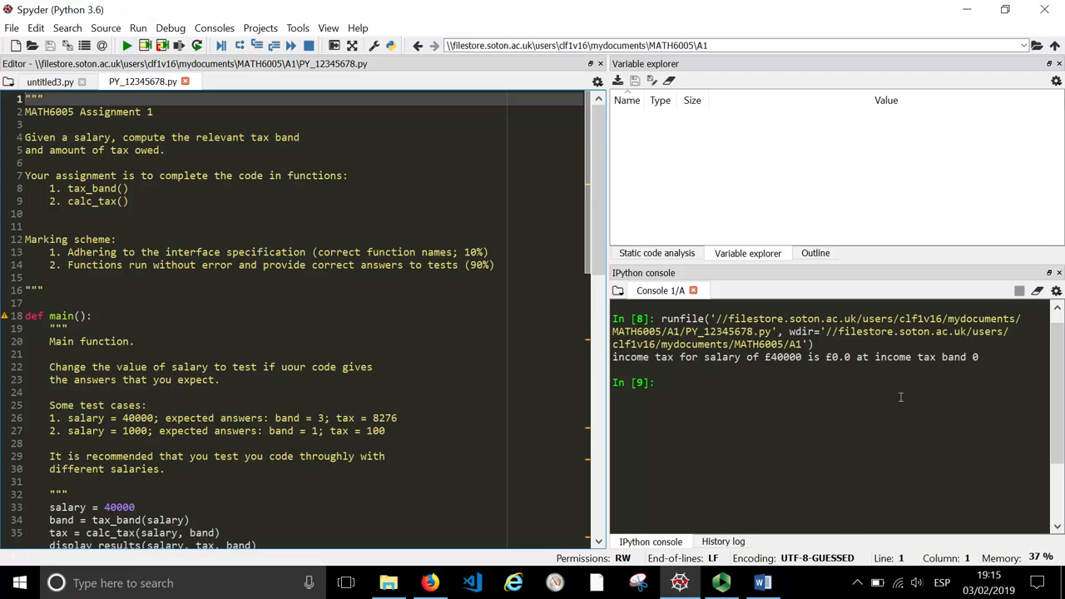
pyautogui.moveTo(674, 376)
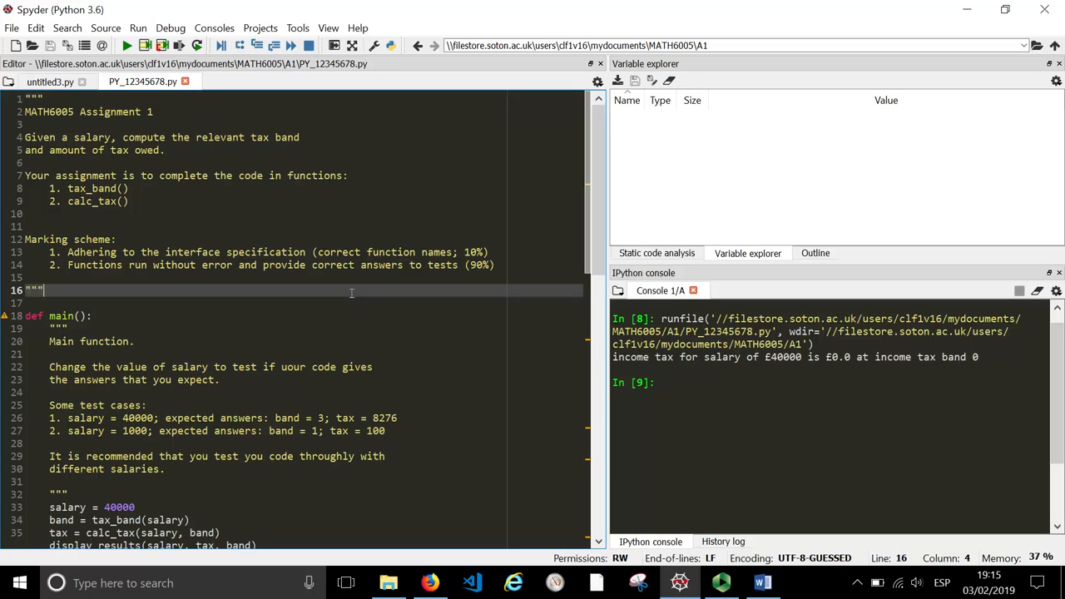
pyautogui.moveTo(167, 227)
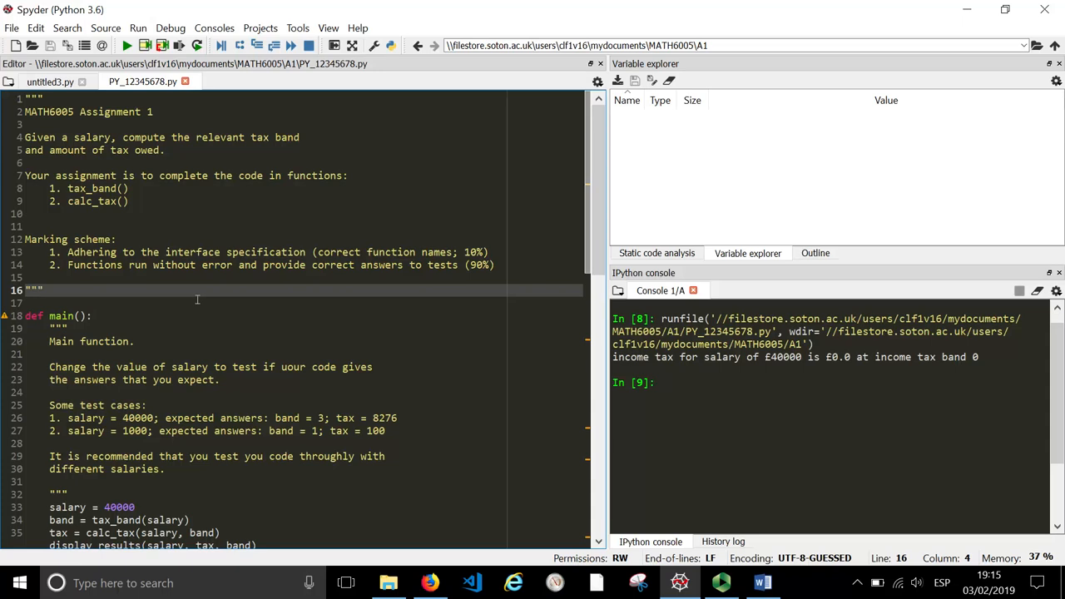
pyautogui.scroll(-3)
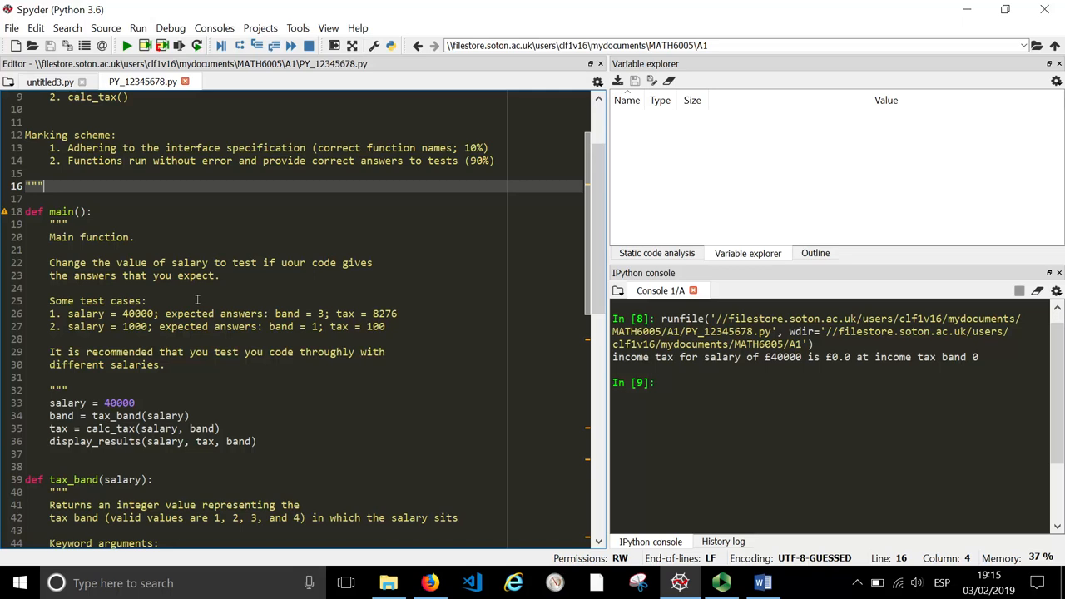
pyautogui.scroll(-3)
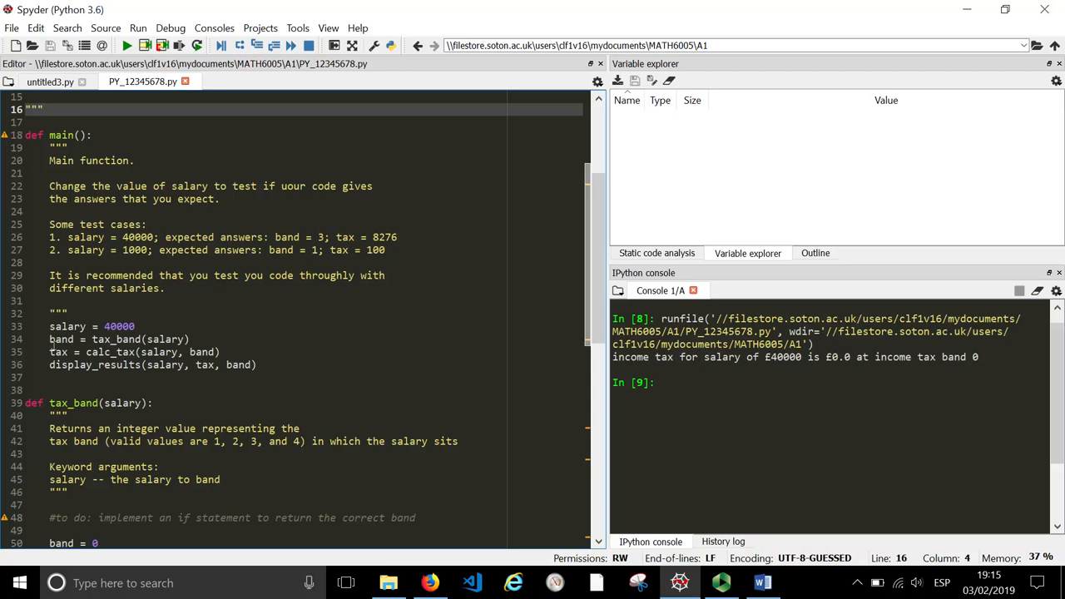
pyautogui.tripleClick(117, 339)
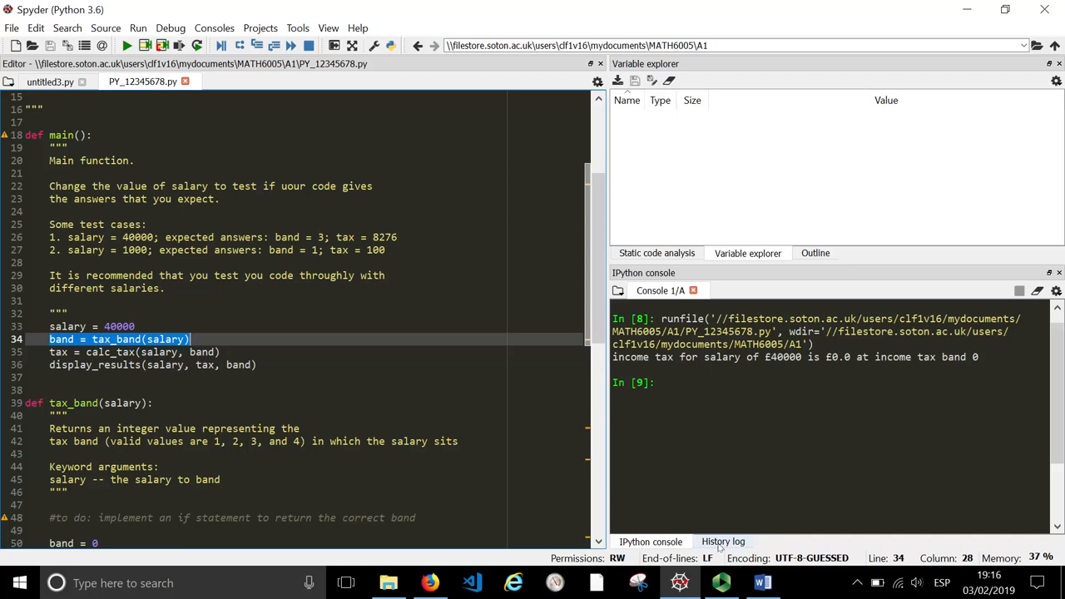
pyautogui.click(762, 582)
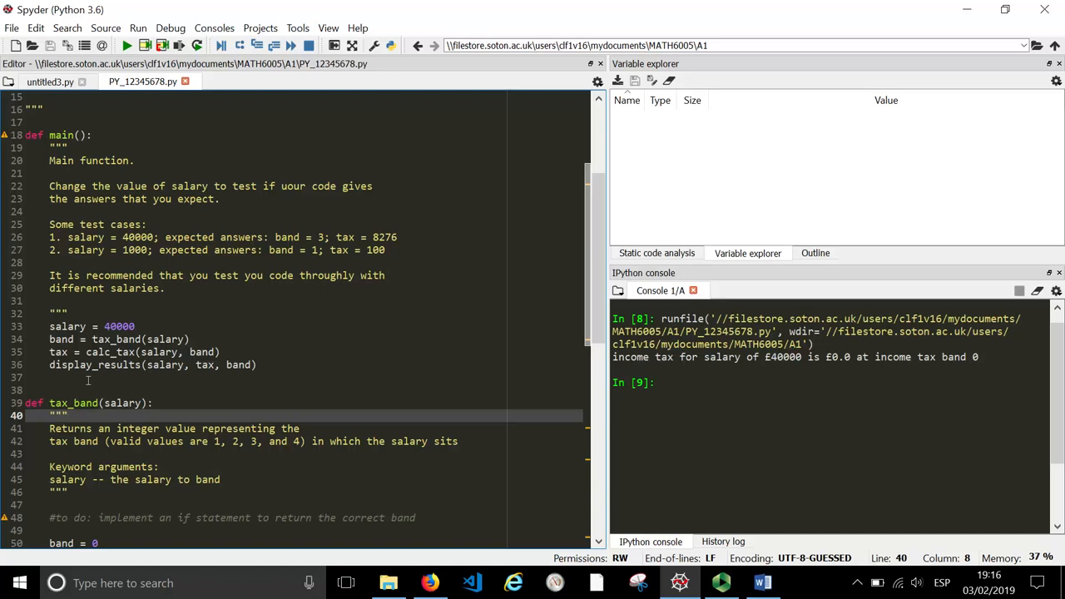
pyautogui.moveTo(335, 362)
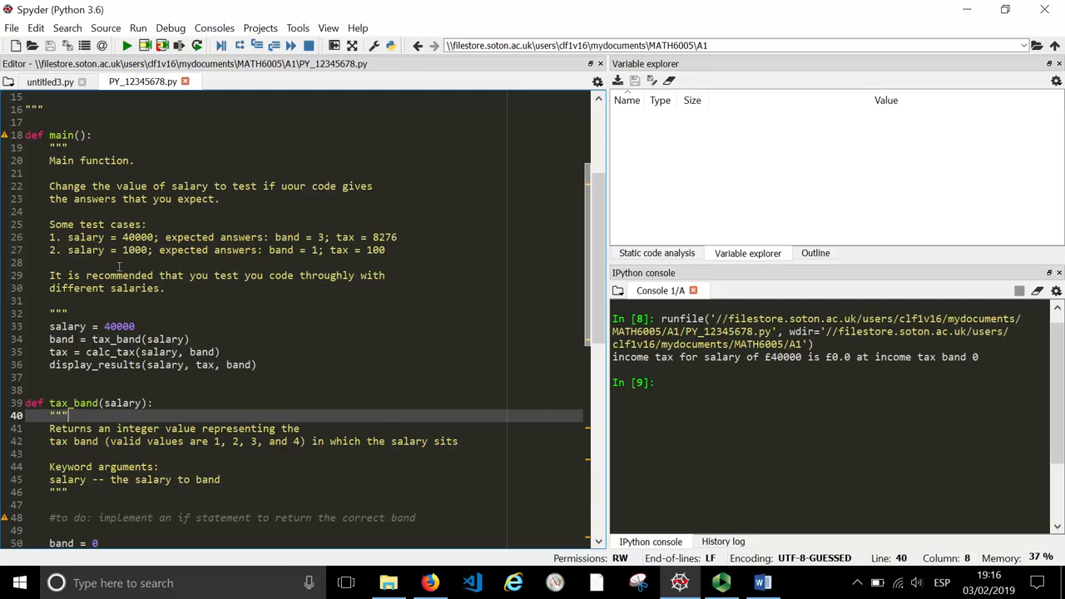
pyautogui.scroll(-3)
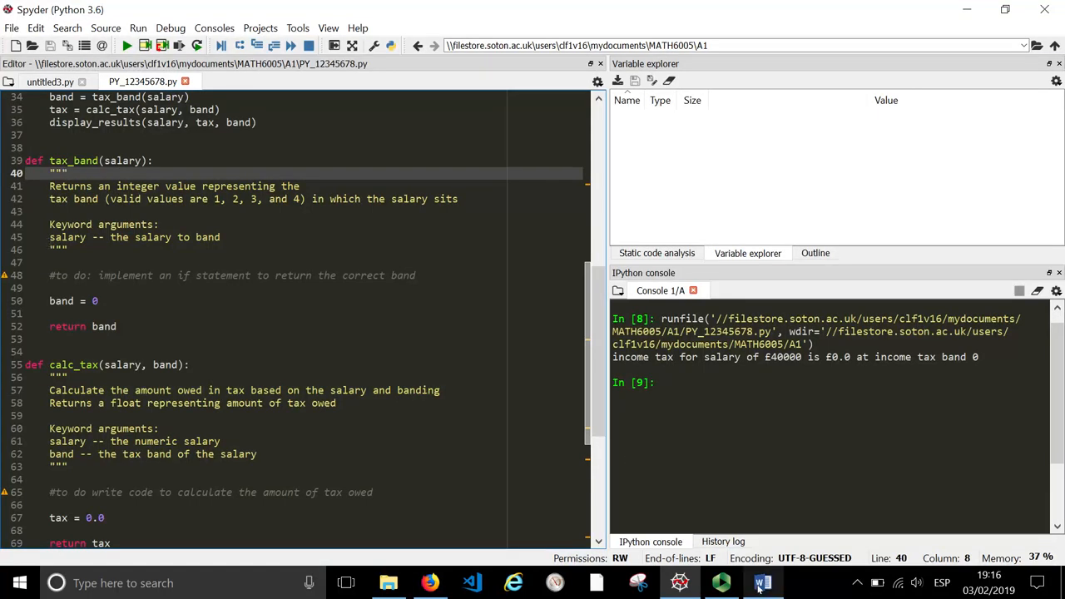
pyautogui.click(762, 582)
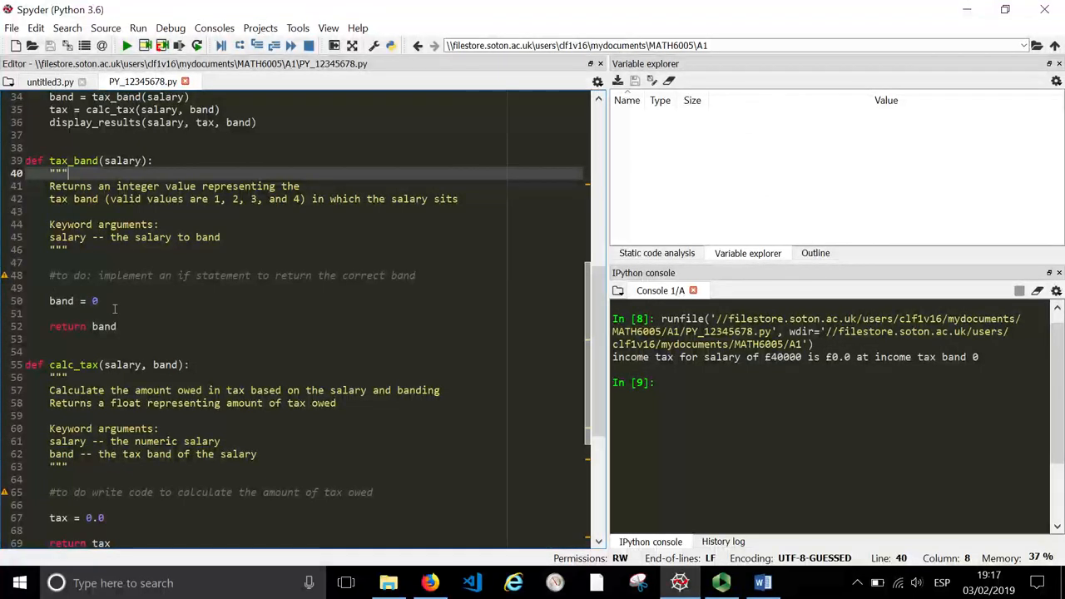
pyautogui.click(94, 300)
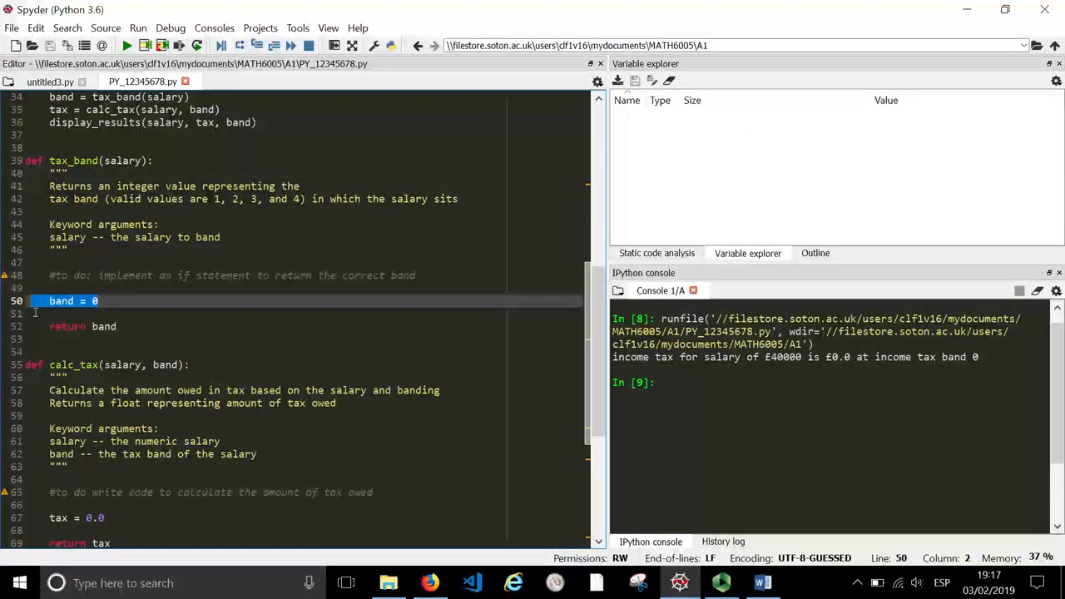
pyautogui.click(129, 300)
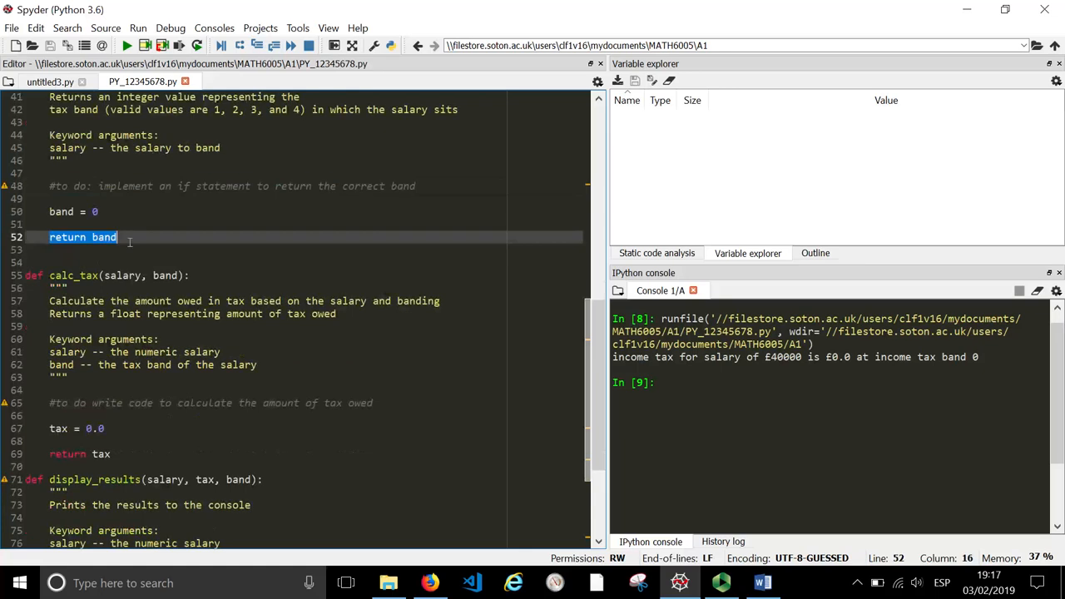
pyautogui.click(190, 300)
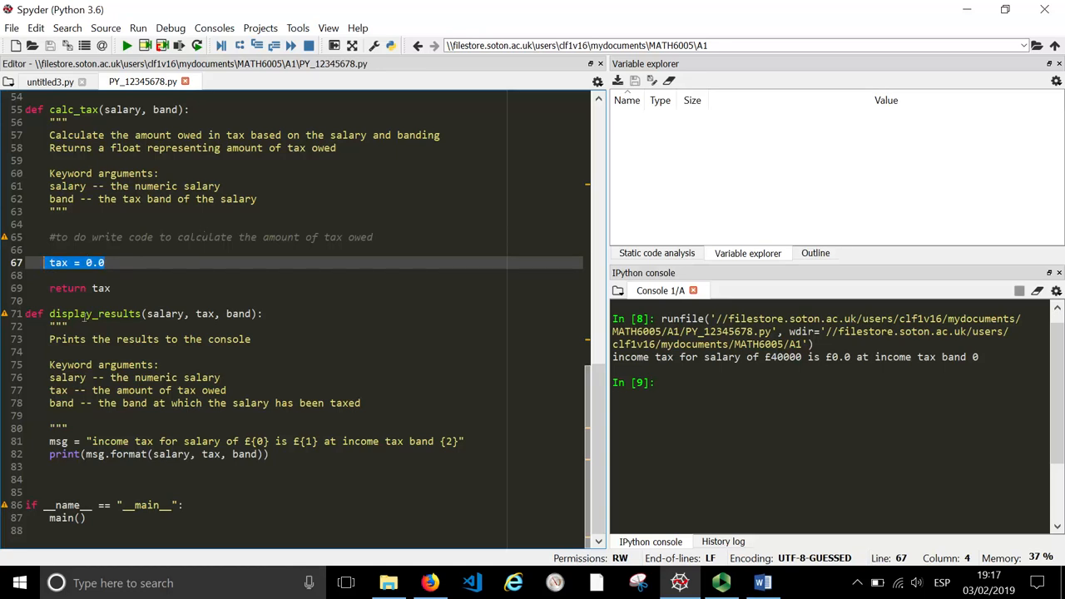
pyautogui.moveTo(122, 289)
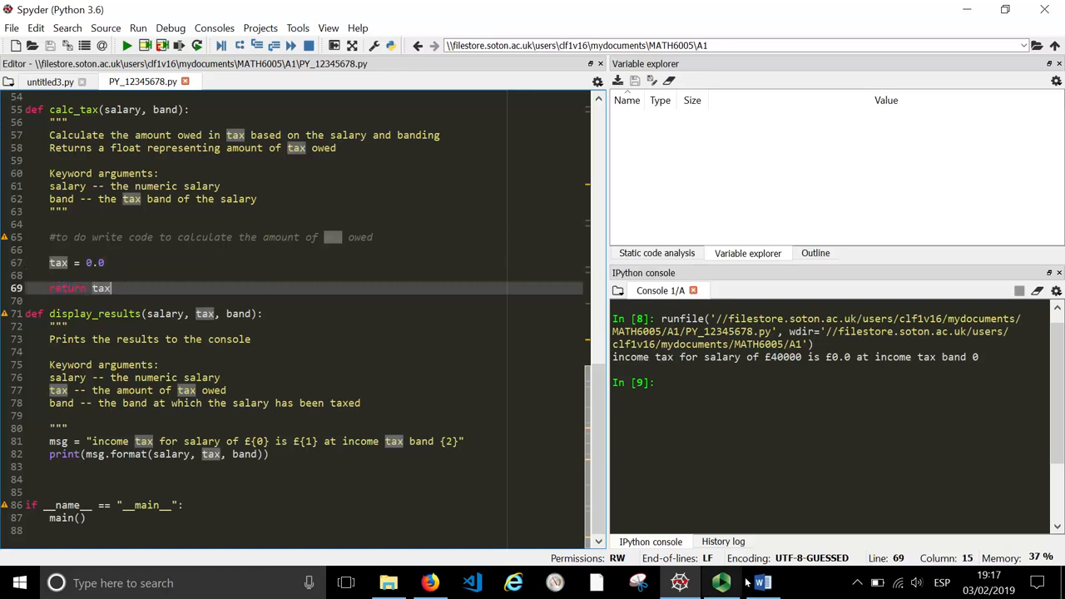
# Step: Scroll the Word brief to the calc_tax requirements and £40,000 tax example
pyautogui.click(762, 582)
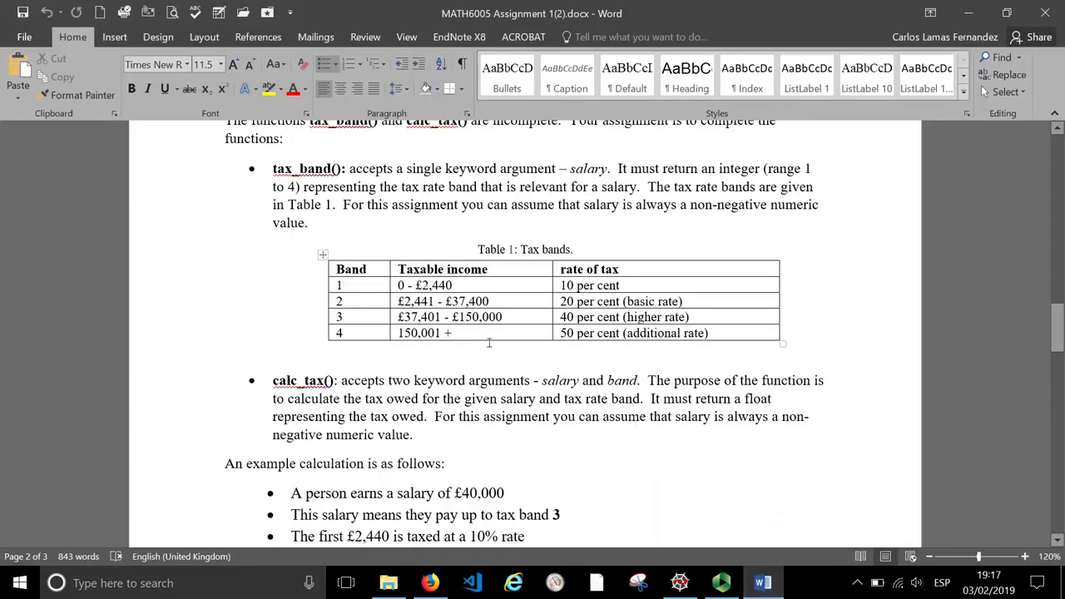
pyautogui.scroll(-3)
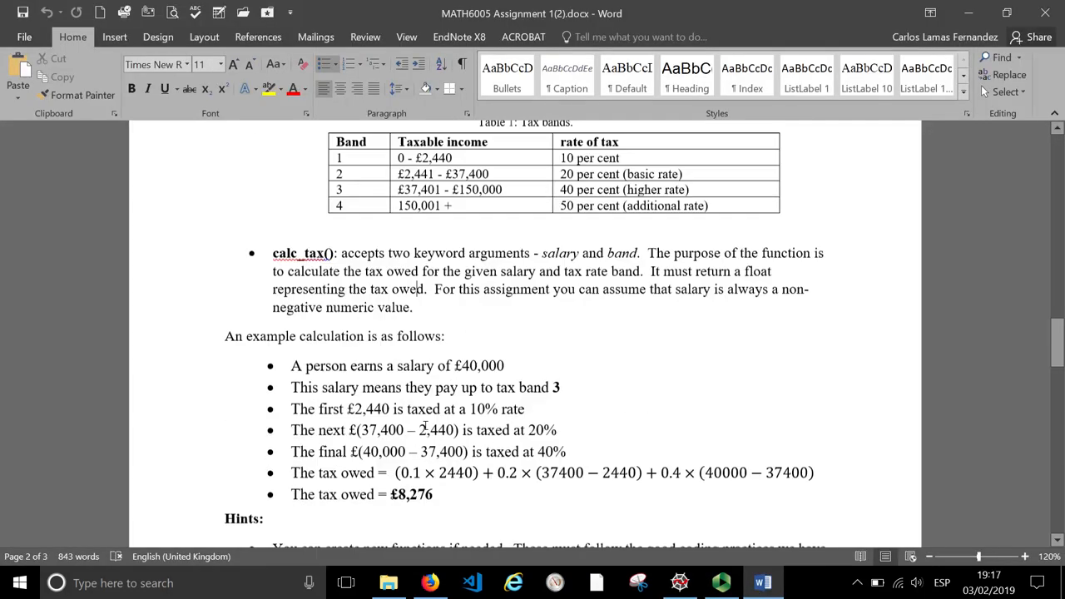
pyautogui.scroll(-3)
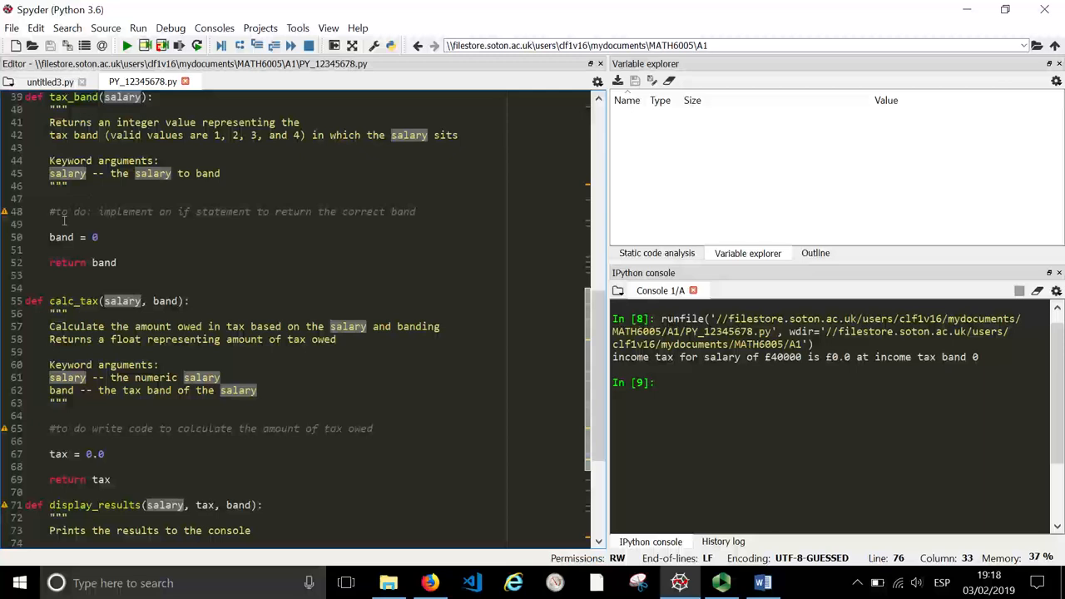
# Step: Rerun the unmodified script, again getting £0.0 tax at band 0 for £40000
pyautogui.moveTo(50, 211); pyautogui.dragTo(97, 237)
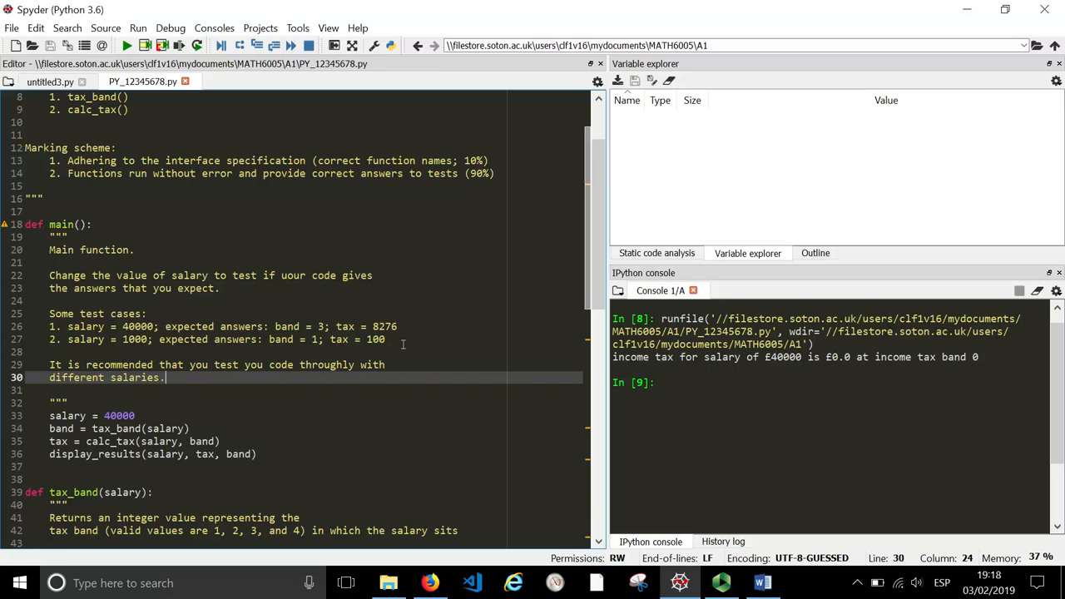
pyautogui.click(127, 45)
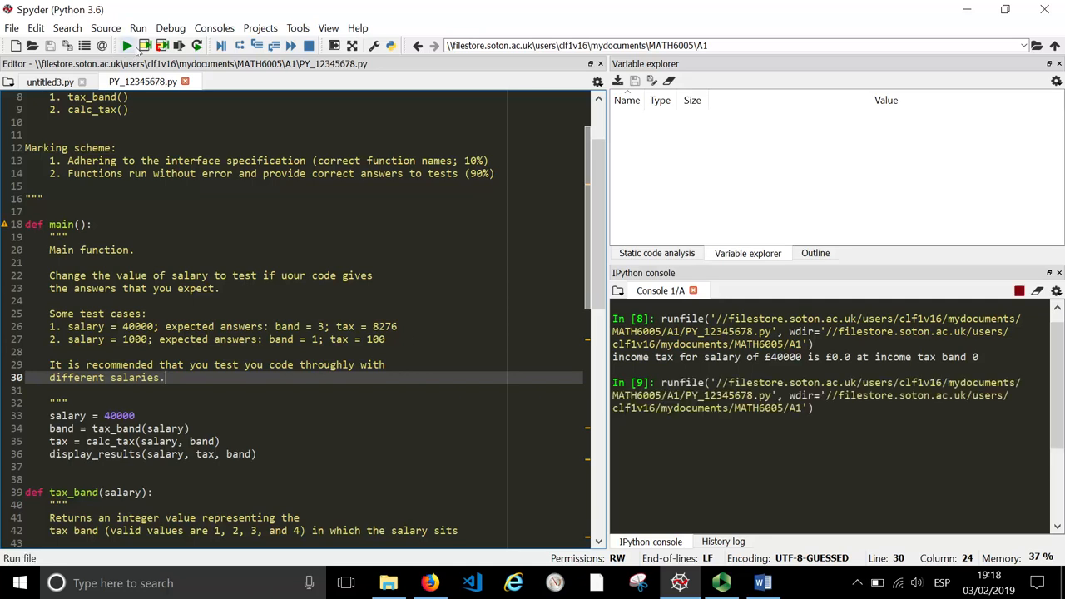
pyautogui.click(127, 46)
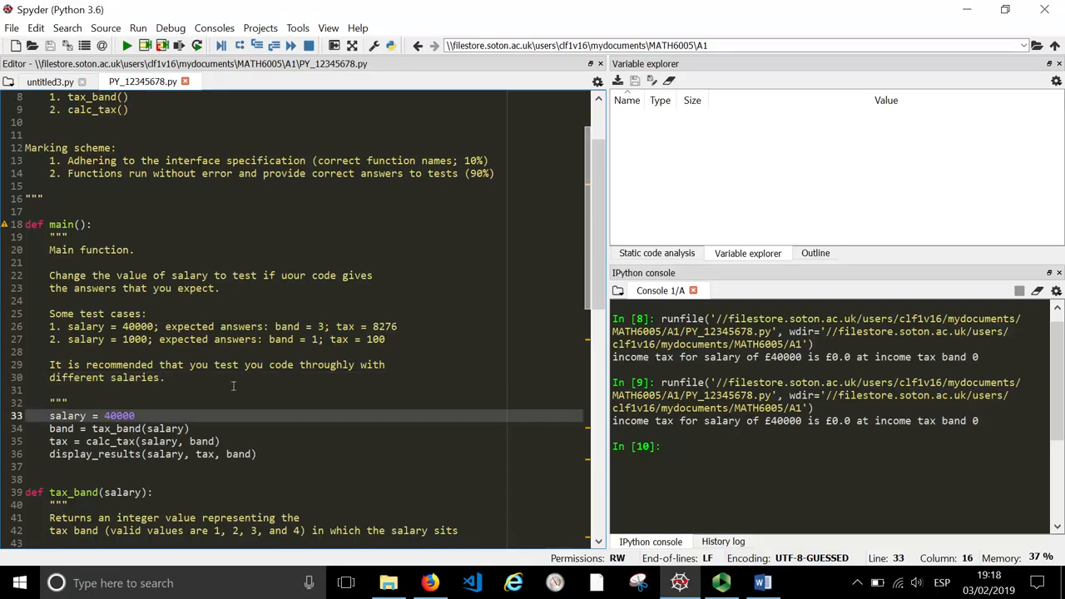
# Step: Change the test salary to 1000 and rerun, getting £0.0 tax at band 0
pyautogui.write('1000')
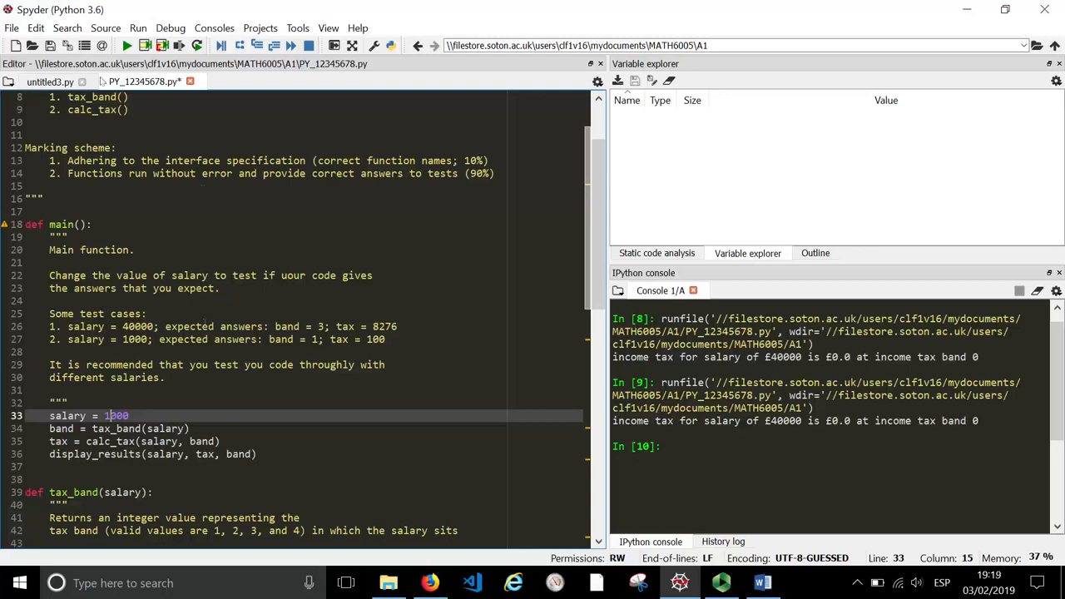
pyautogui.click(126, 46)
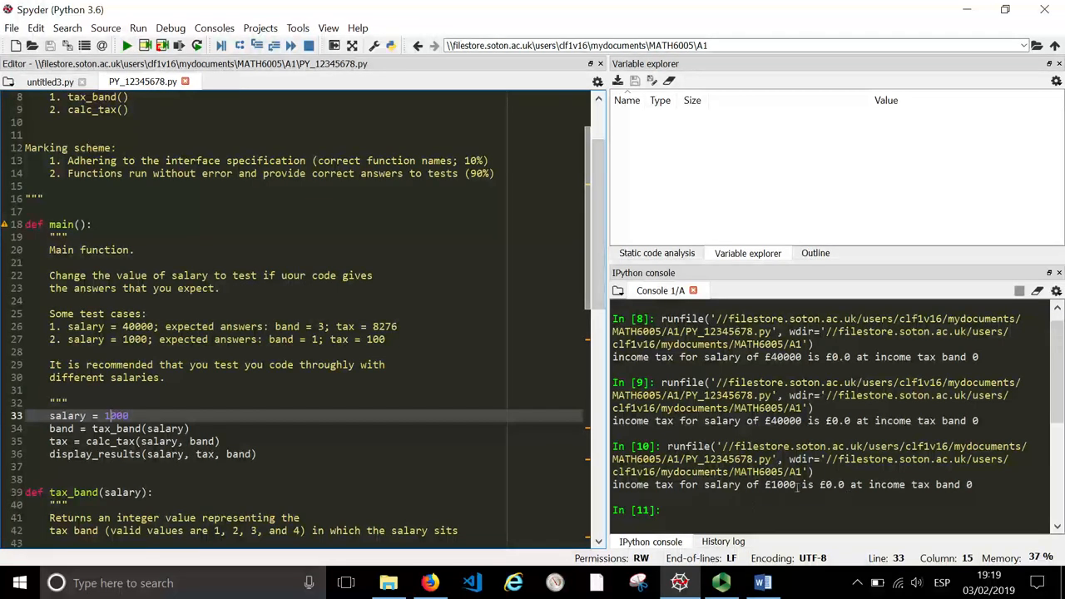
pyautogui.moveTo(843, 487)
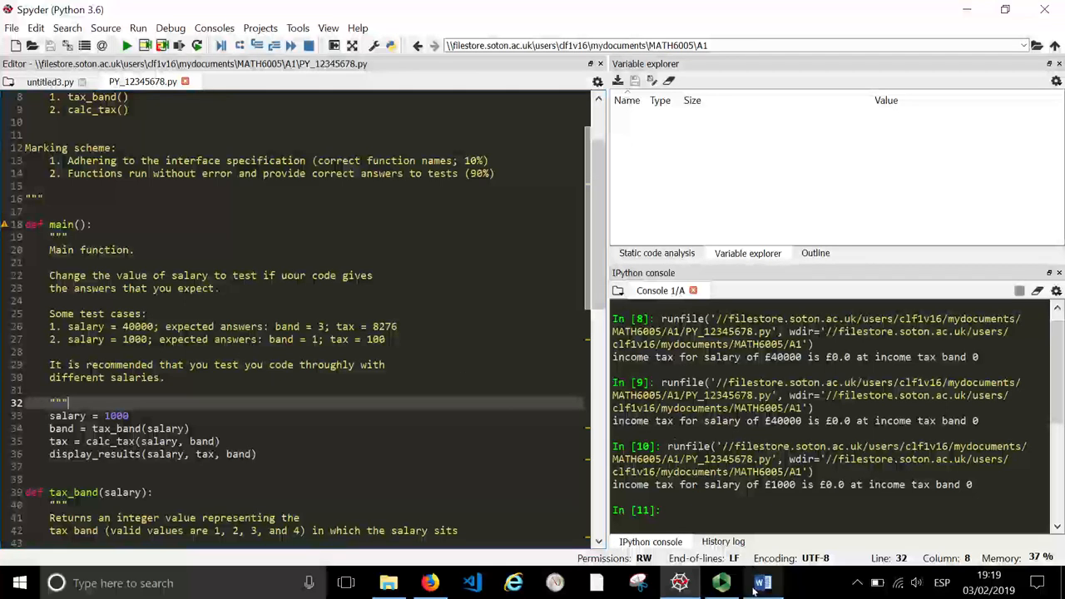
# Step: Bring back the Word assignment brief and scroll through the tax bands table and hints
pyautogui.click(762, 583)
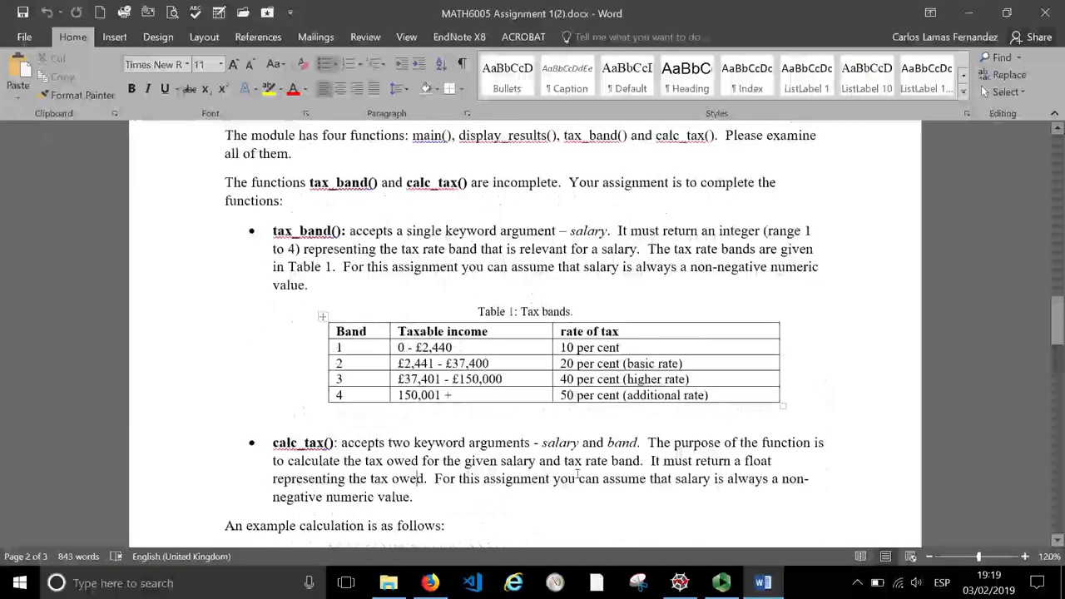
pyautogui.scroll(-3)
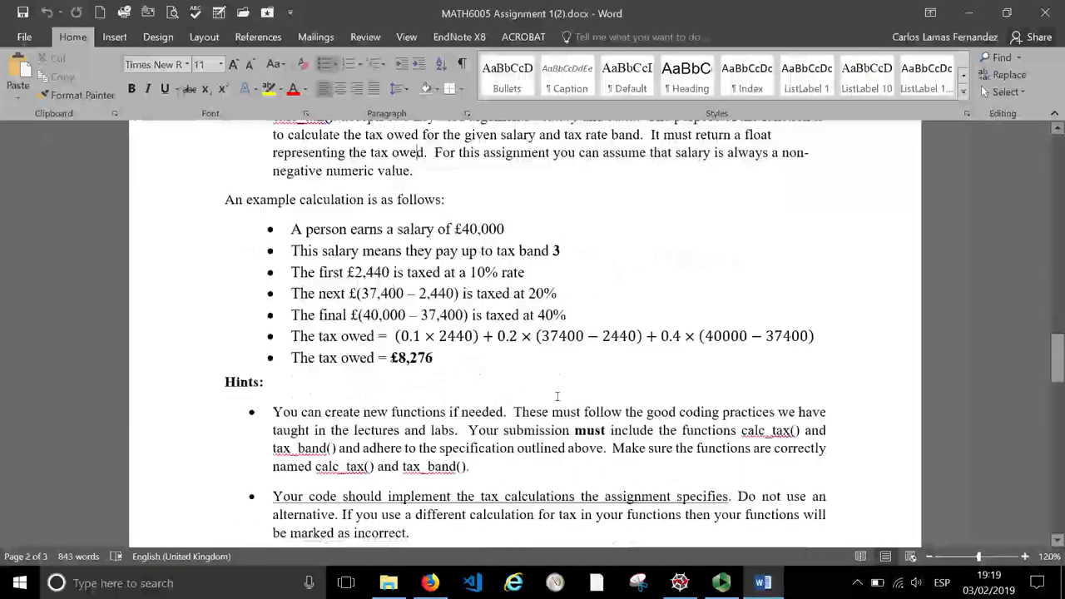
pyautogui.moveTo(605, 404)
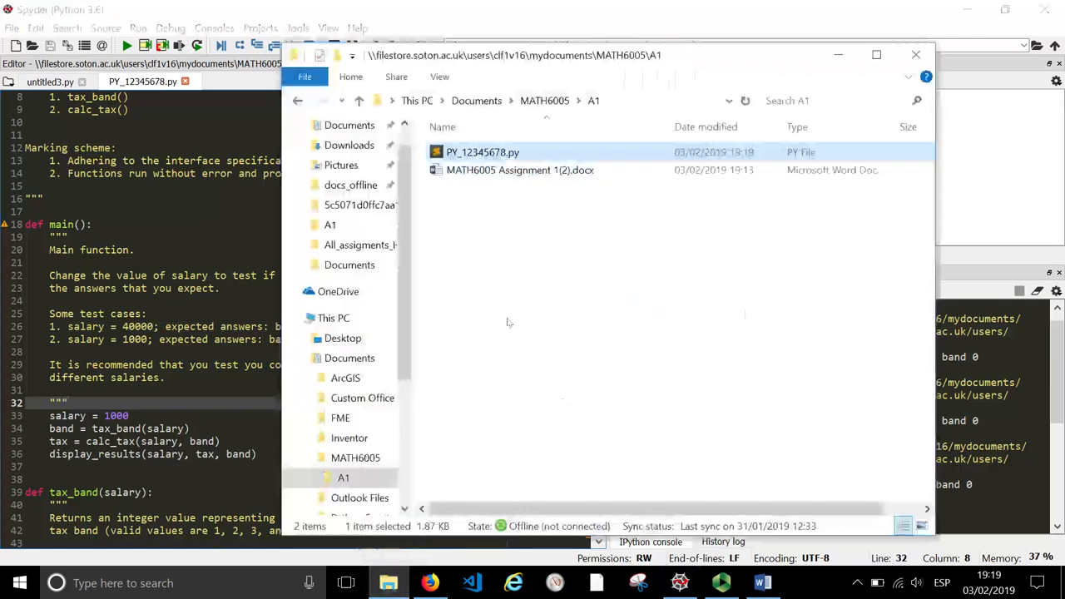
pyautogui.moveTo(616, 358)
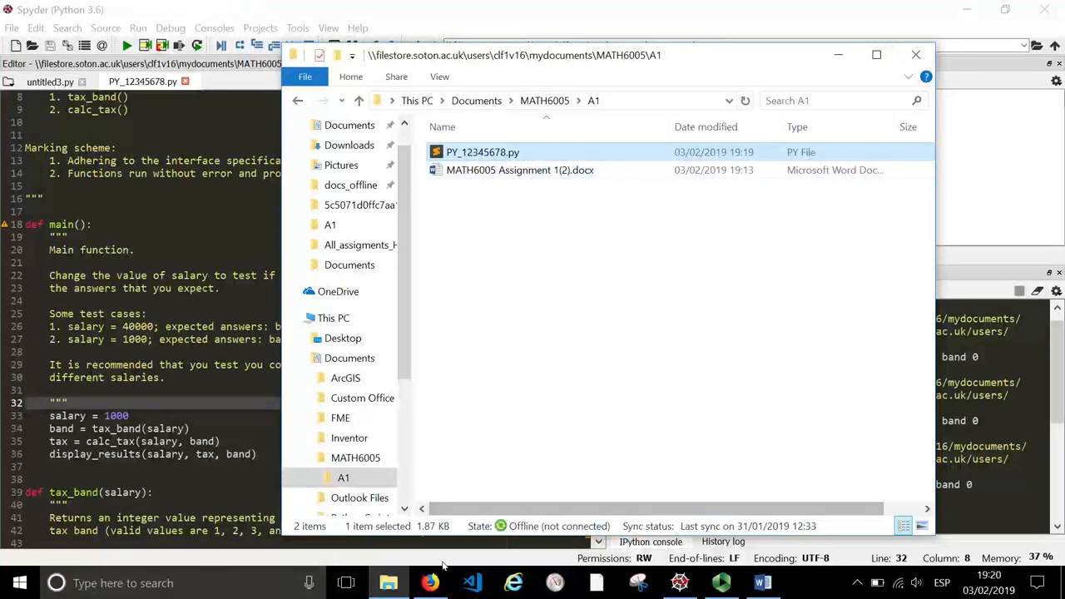
# Step: Return to the Blackboard Assignment1 page in Firefox
pyautogui.click(430, 582)
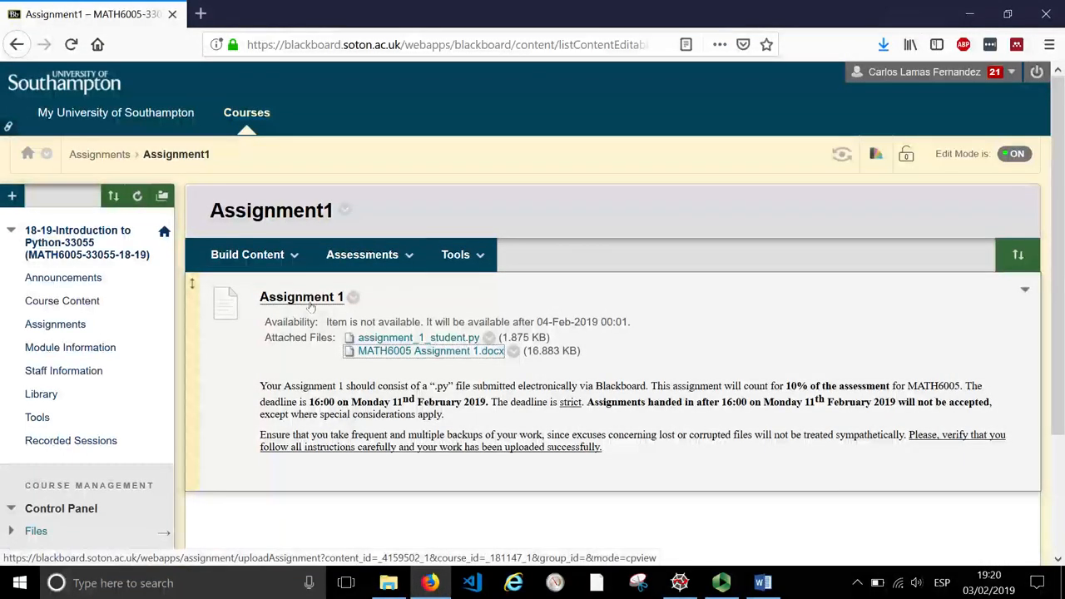
# Step: Open the Assignment 1 upload page and scroll down to Attach Files
pyautogui.click(301, 297)
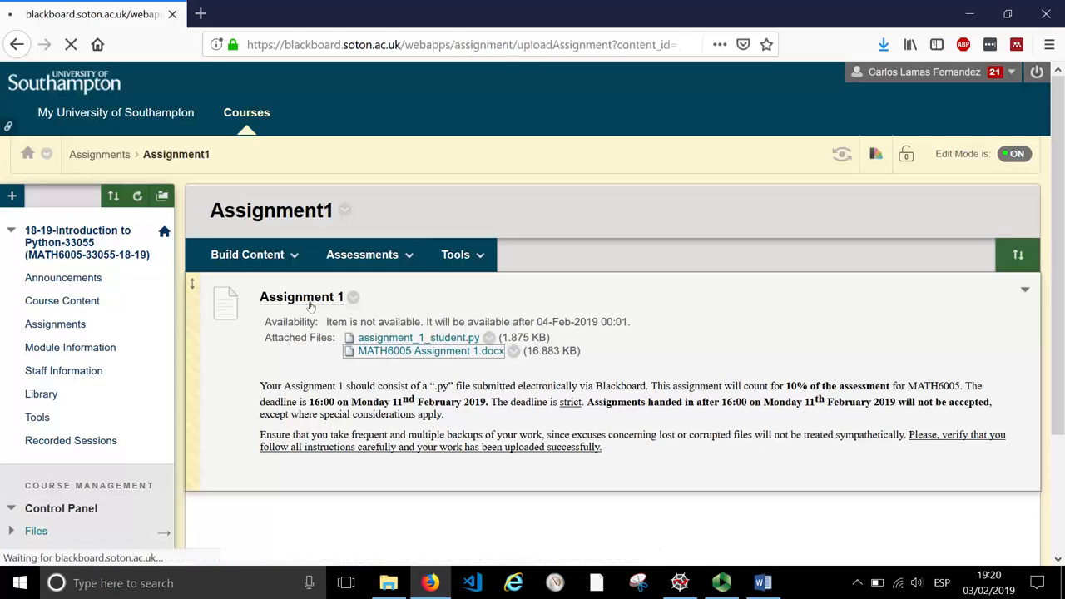
pyautogui.click(301, 297)
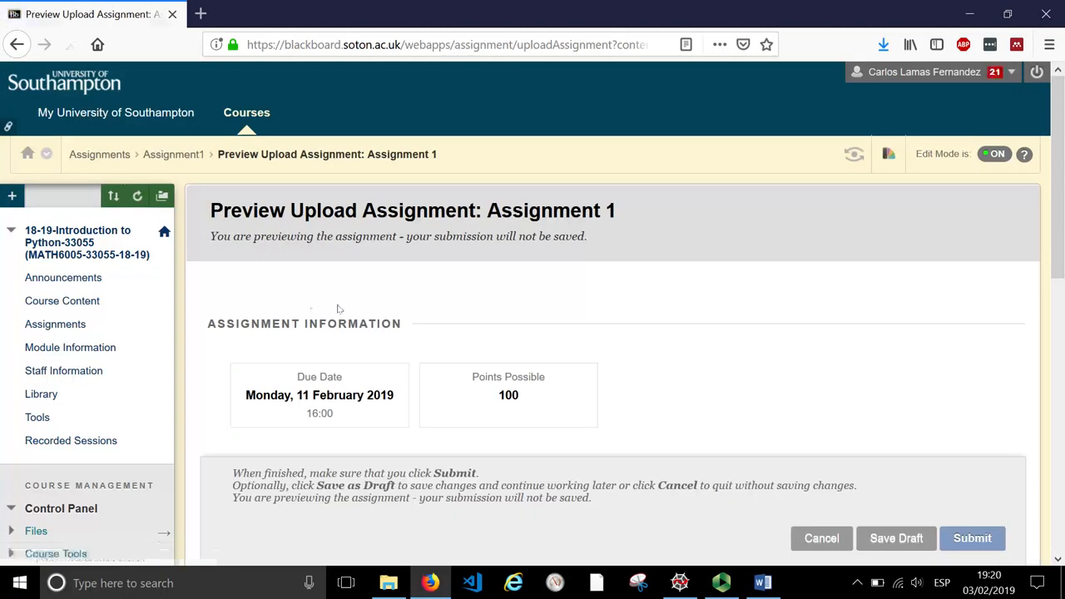
pyautogui.scroll(-3)
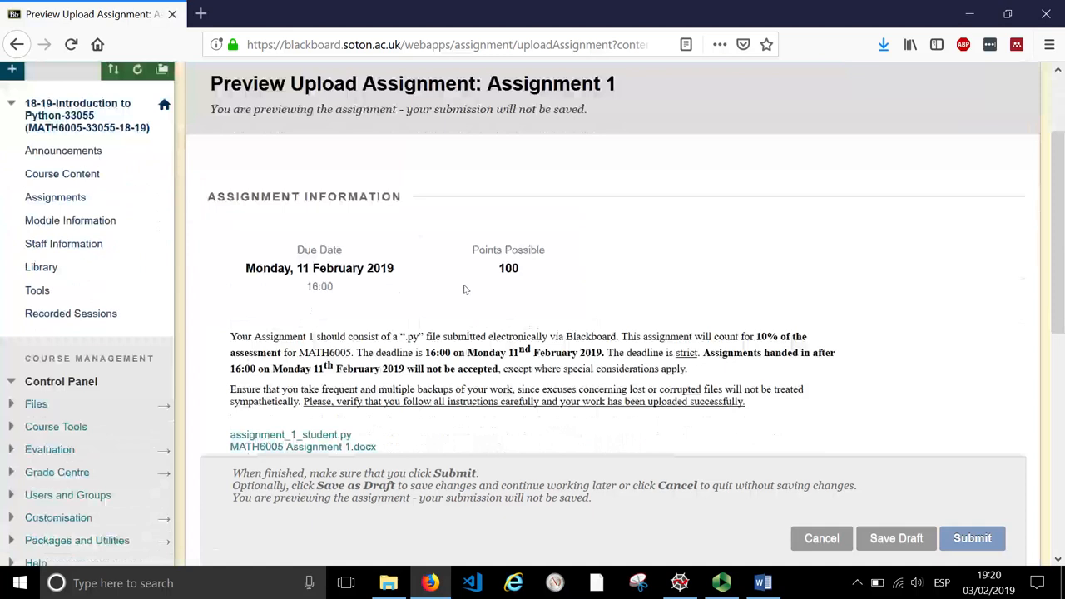
pyautogui.scroll(-3)
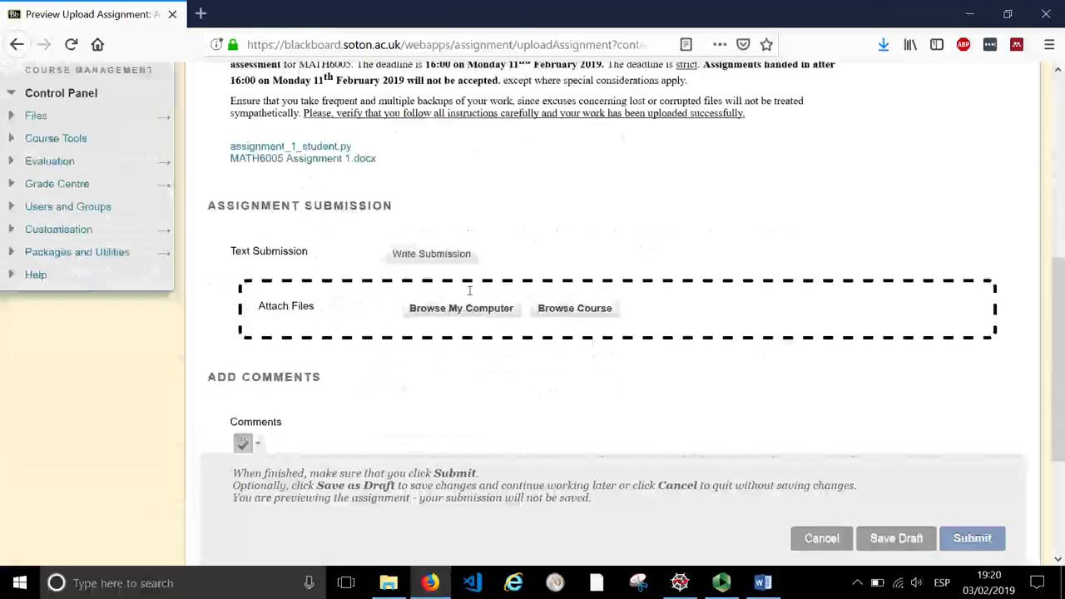
pyautogui.scroll(-3)
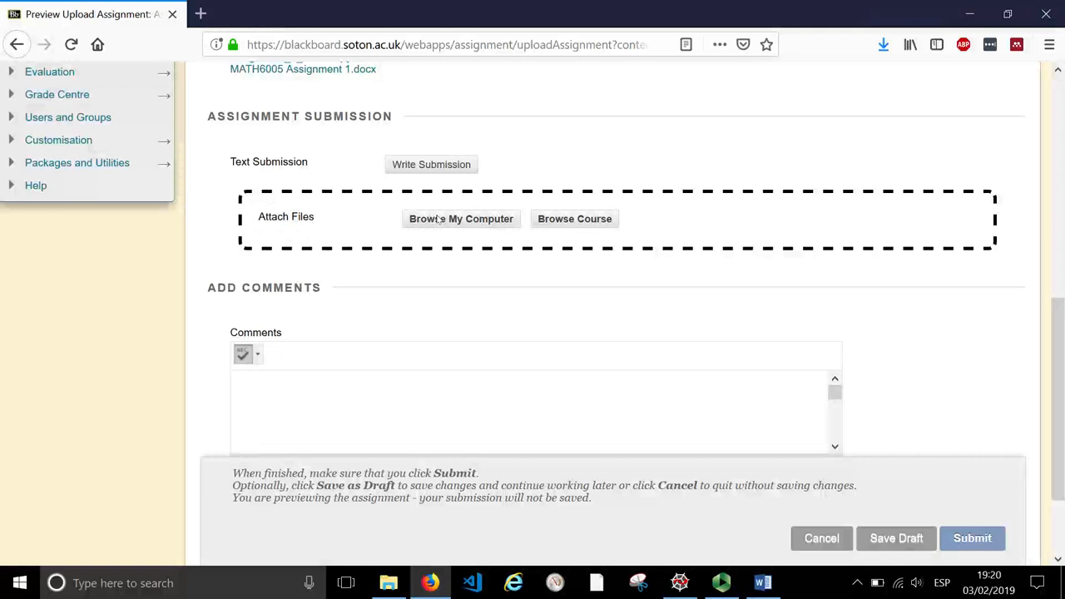
# Step: Browse to Documents > MATH6005 > A1 to attach PY_12345678.py
pyautogui.click(461, 218)
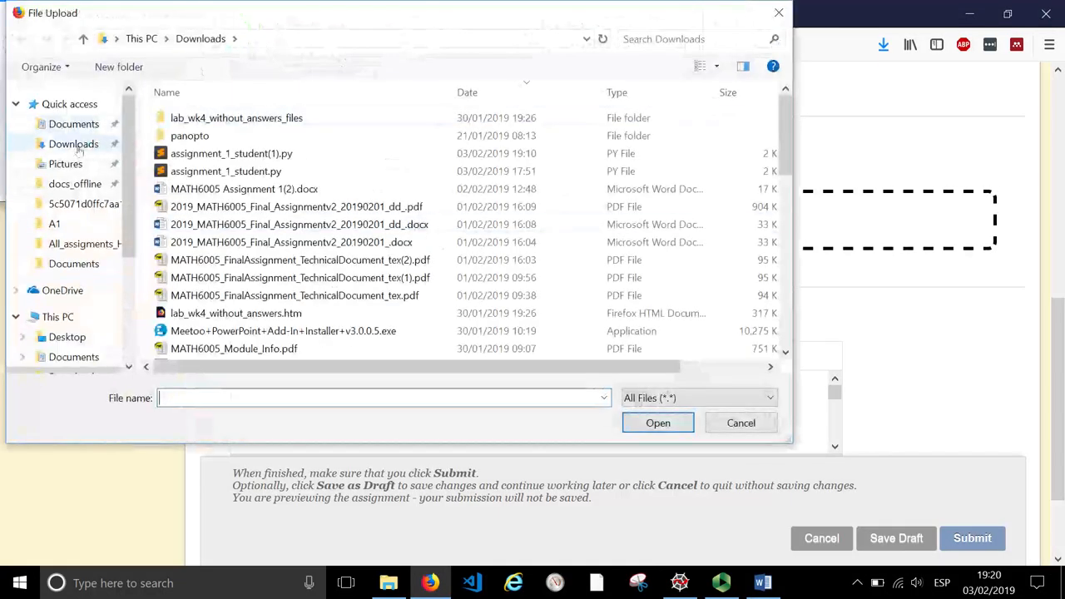
pyautogui.click(73, 357)
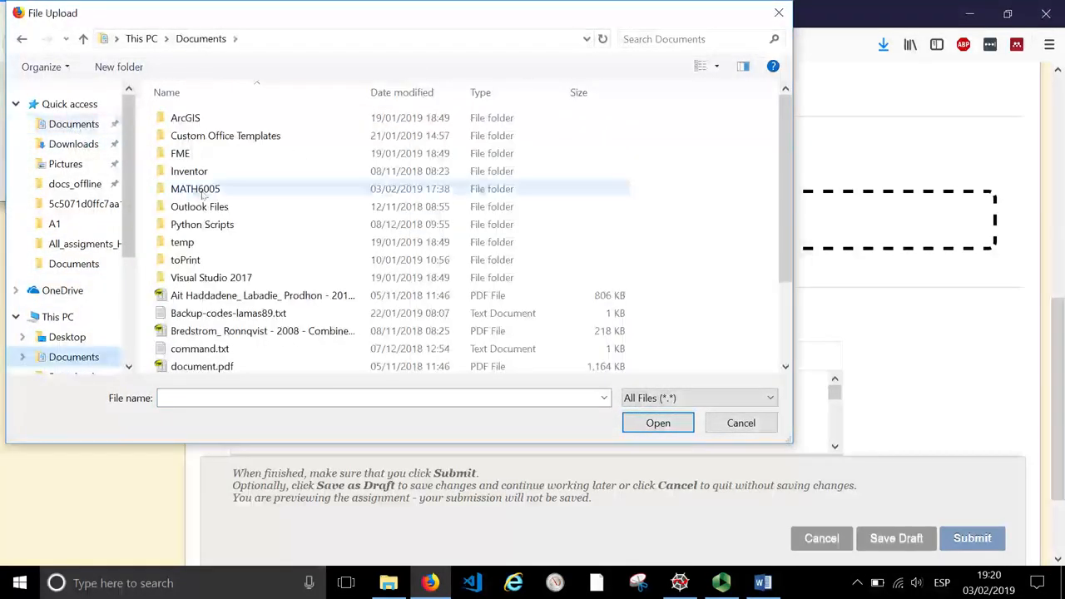
pyautogui.doubleClick(195, 189)
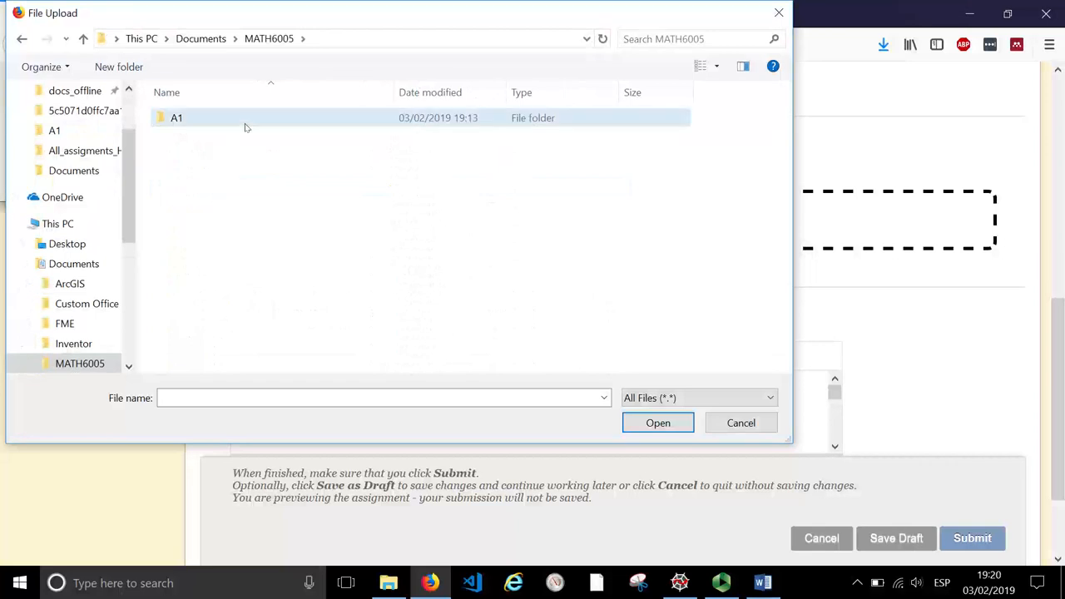
pyautogui.doubleClick(176, 117)
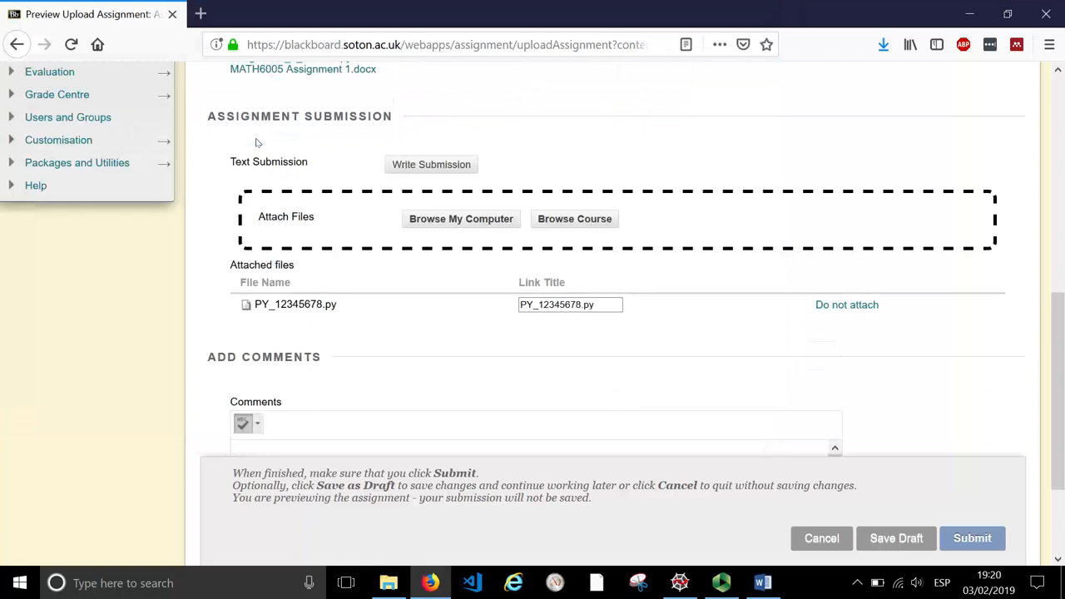
pyautogui.moveTo(791, 465)
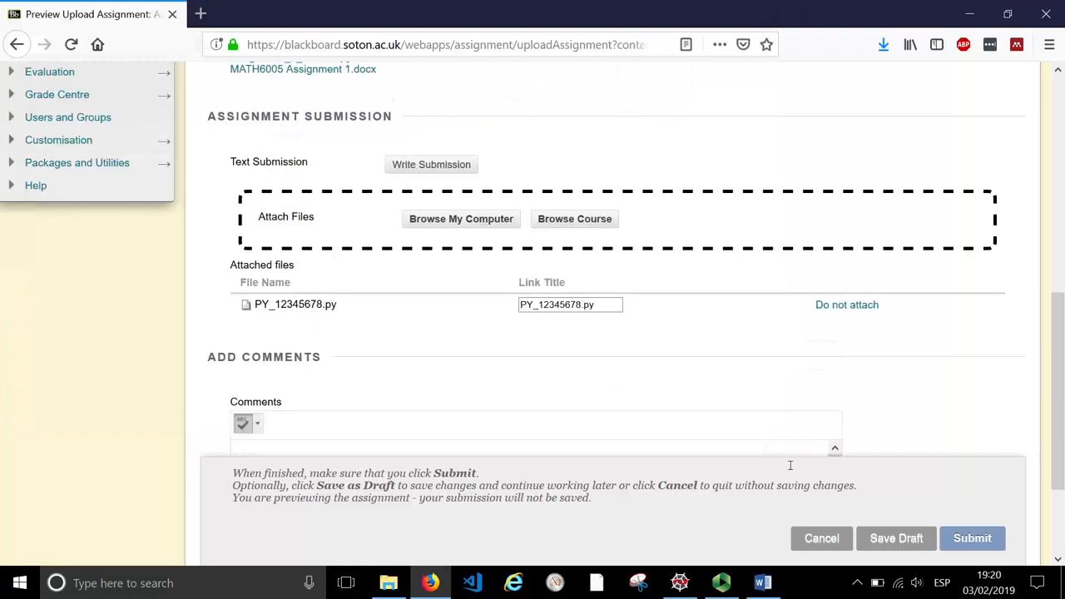